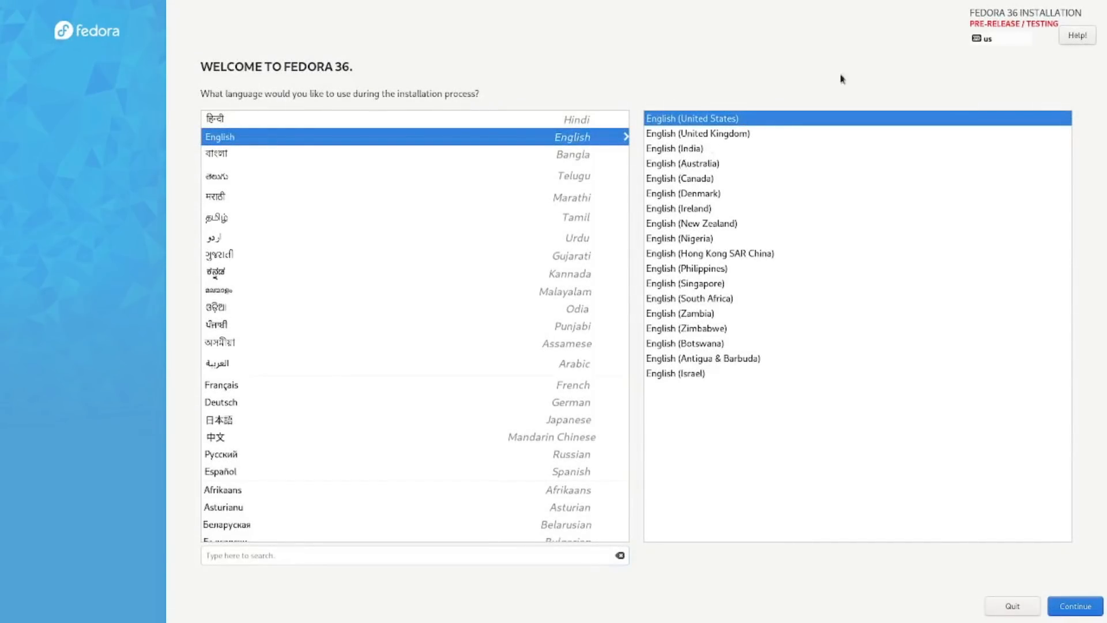
Step: Keep English (United States), accept the pre-release warning and enter Software Selection
left_click(1073, 606)
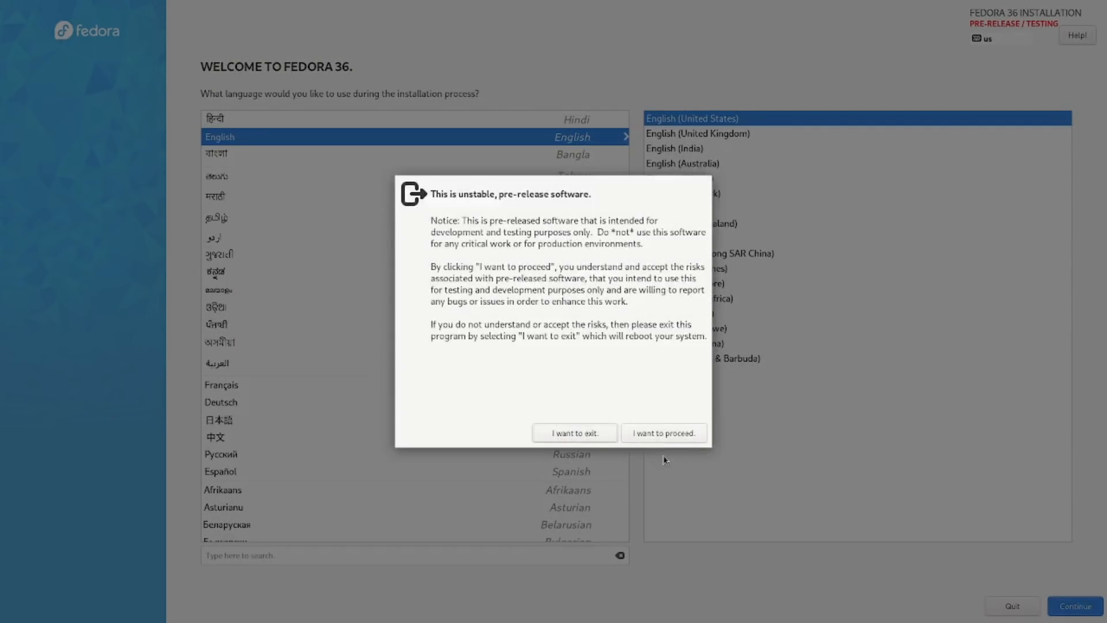
left_click(661, 432)
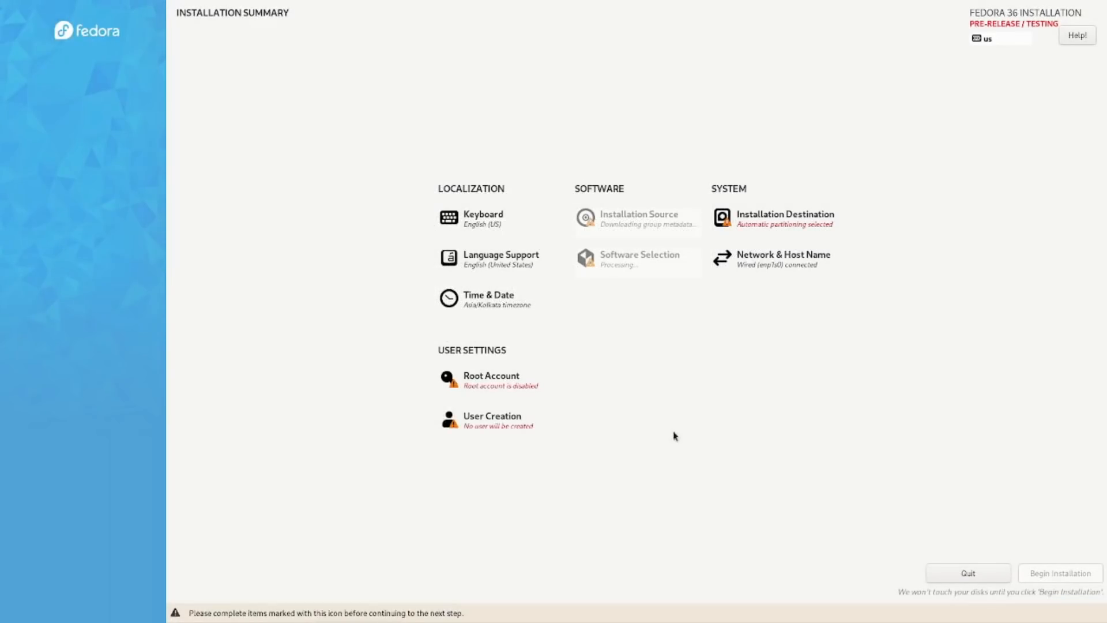
mouse_move(766, 224)
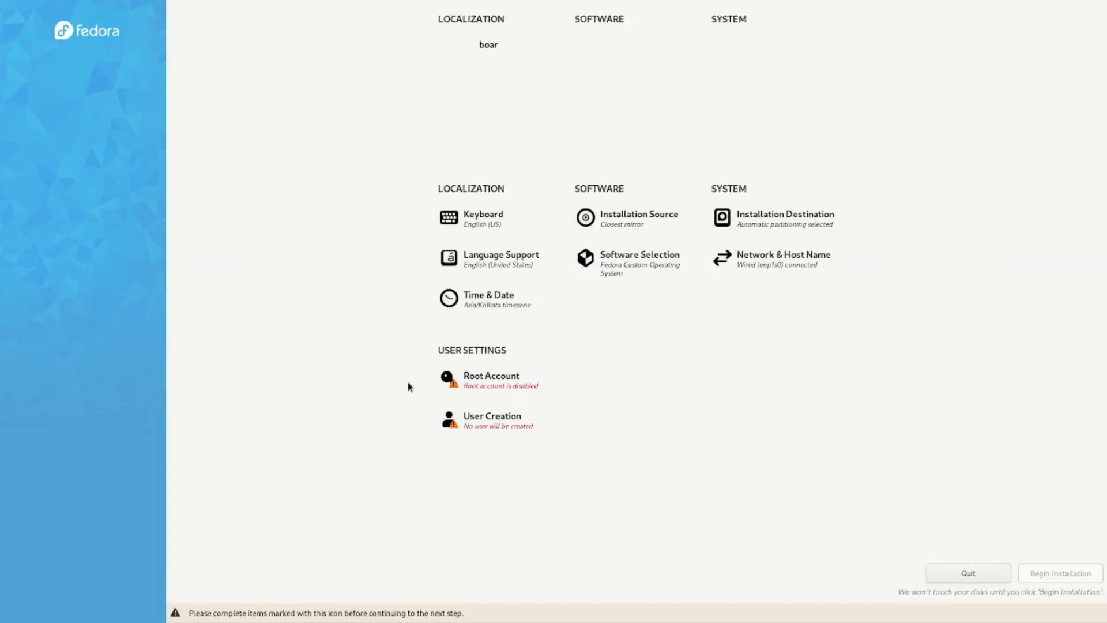
left_click(639, 254)
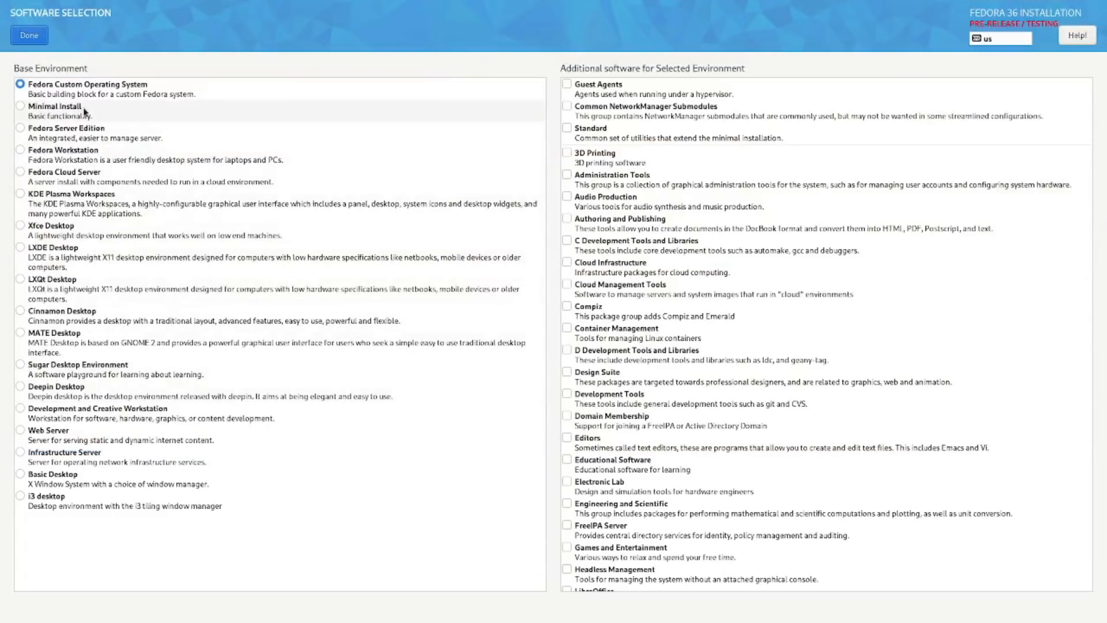
mouse_move(103, 129)
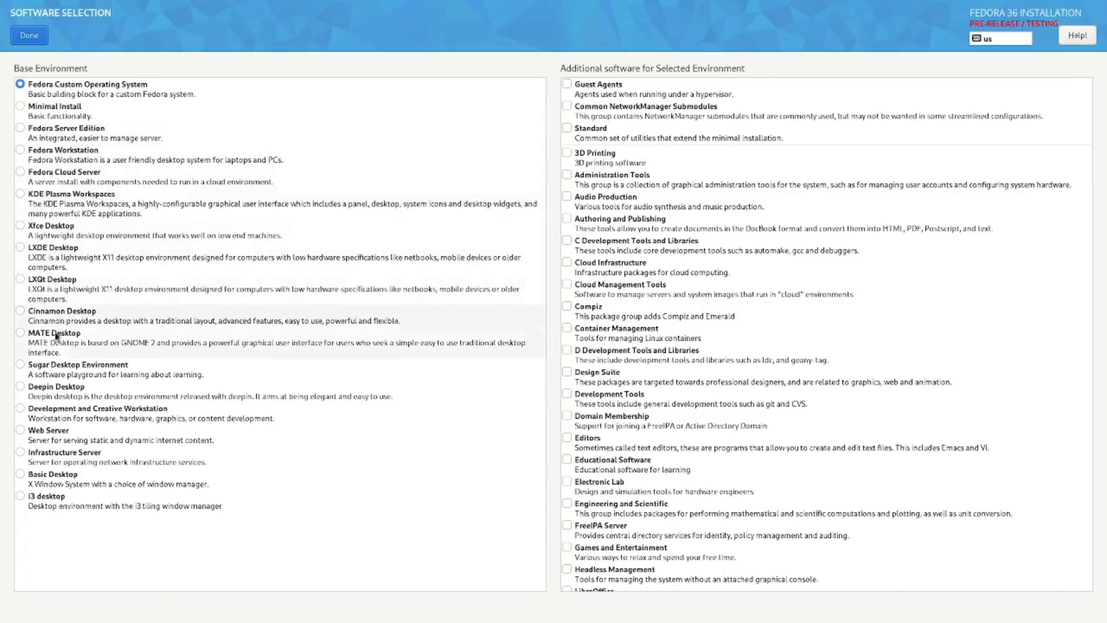
left_click(28, 36)
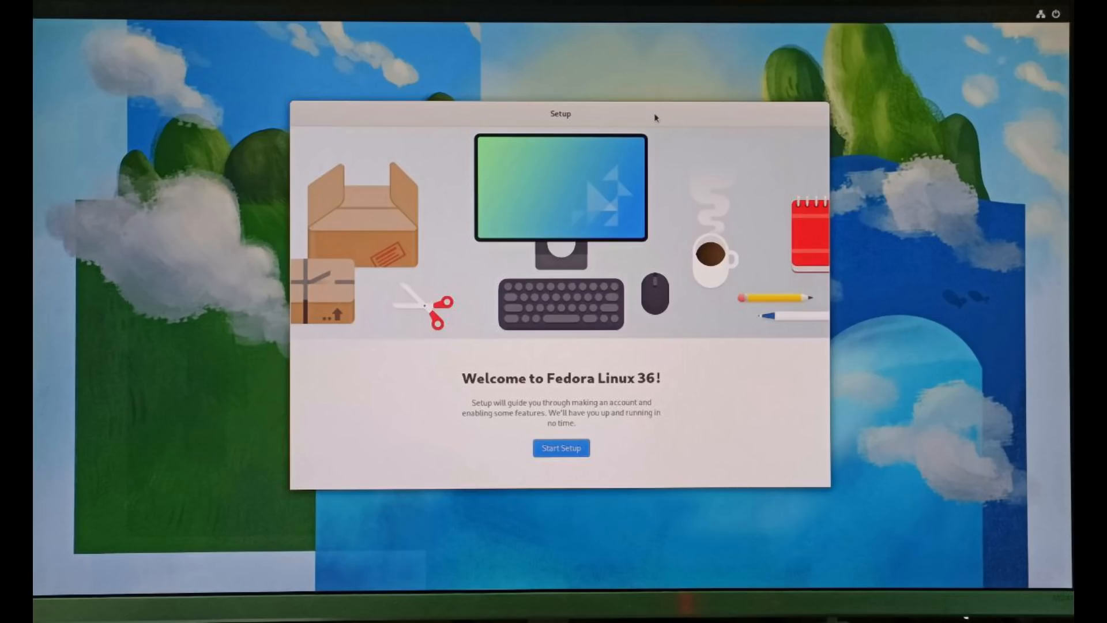
Step: Run Initial Setup keeping privacy defaults, no third-party repositories, no online accounts, reaching About You
left_click(560, 448)
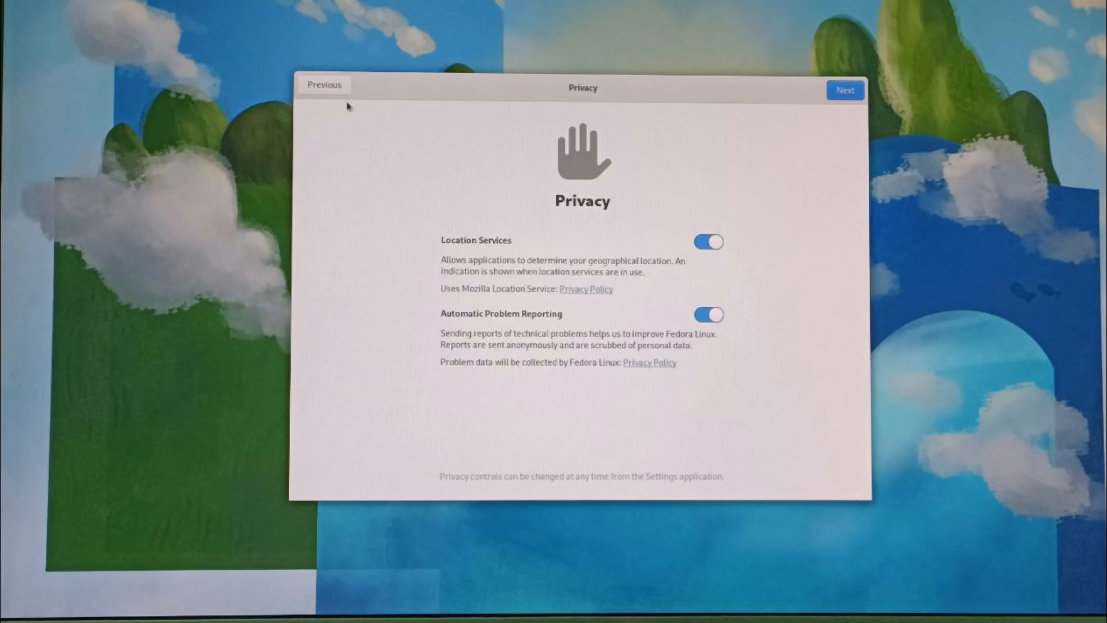
left_click(844, 90)
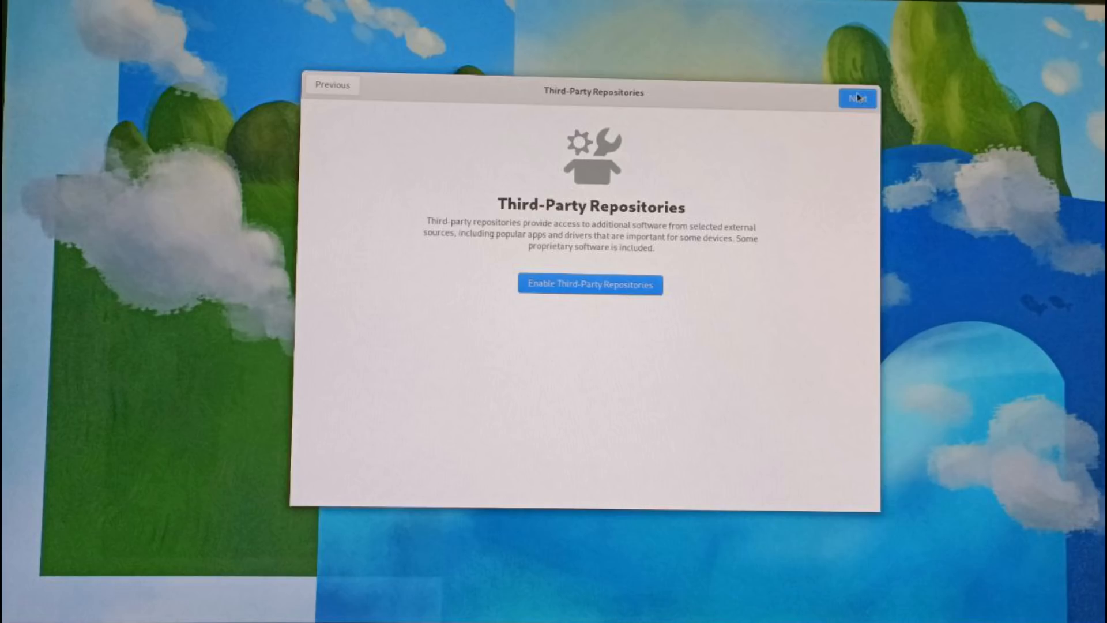
left_click(857, 97)
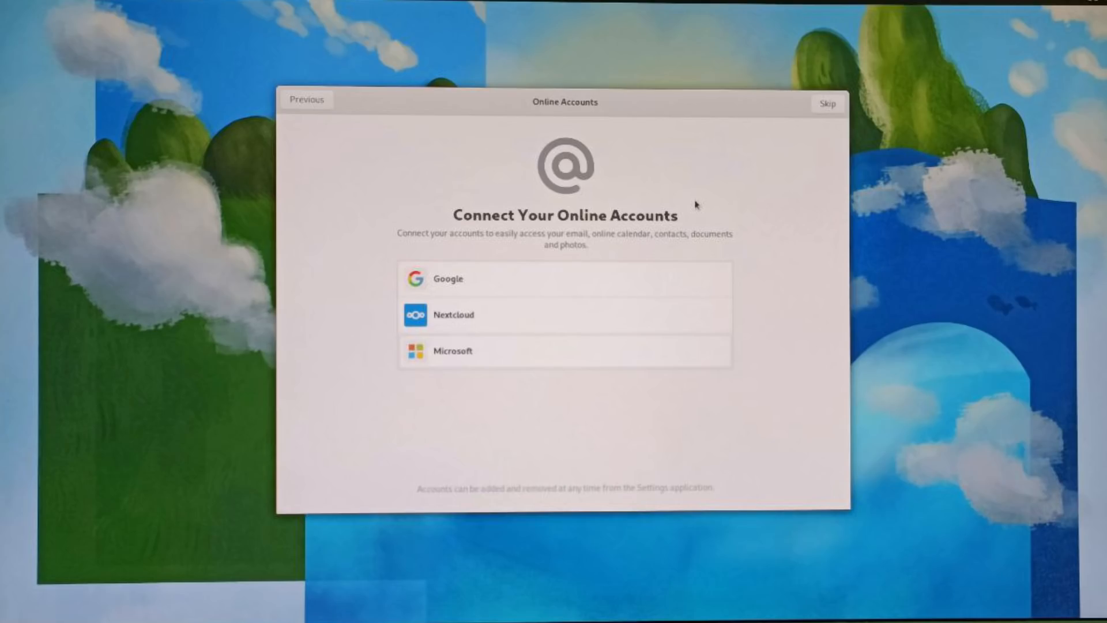
left_click(826, 103)
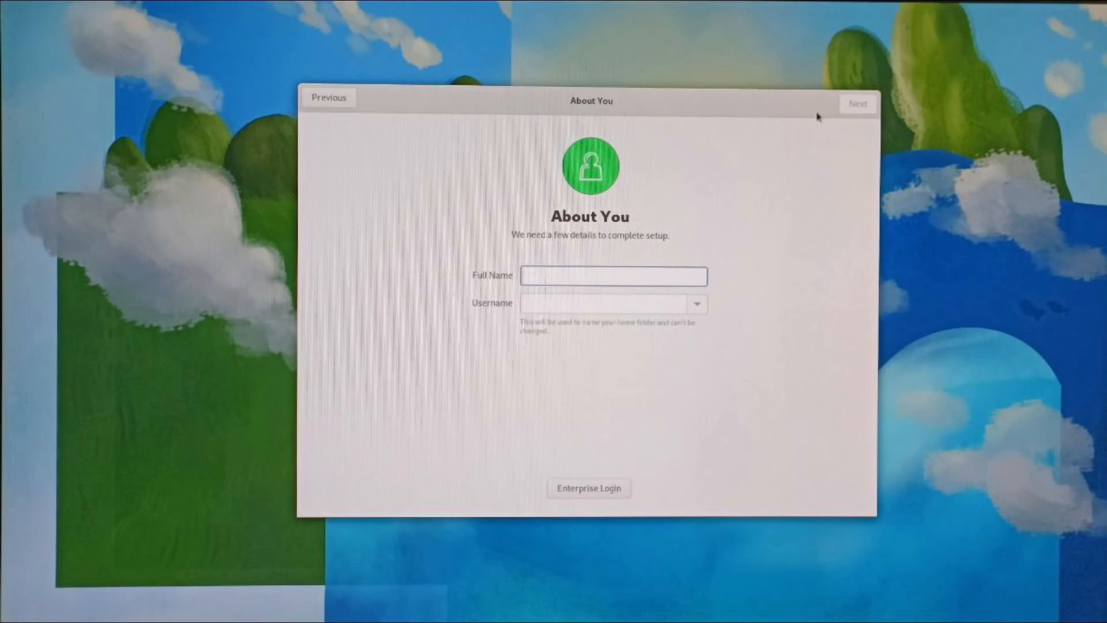
left_click(857, 102)
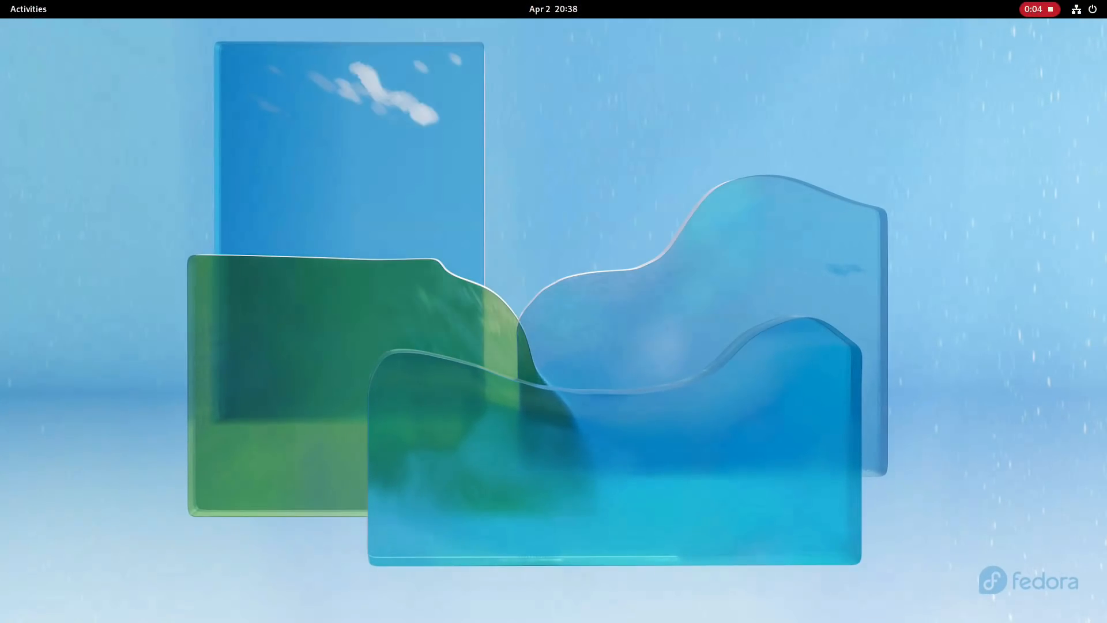
Step: Show the calendar and notifications overview, then display About Text Editor
left_click(553, 8)
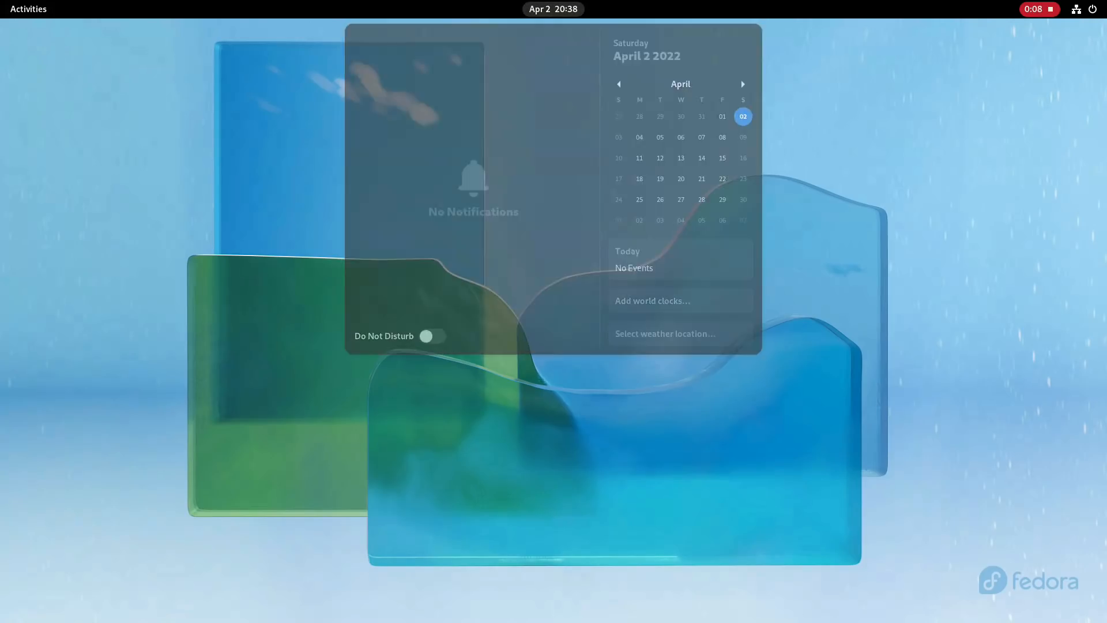
left_click(1092, 8)
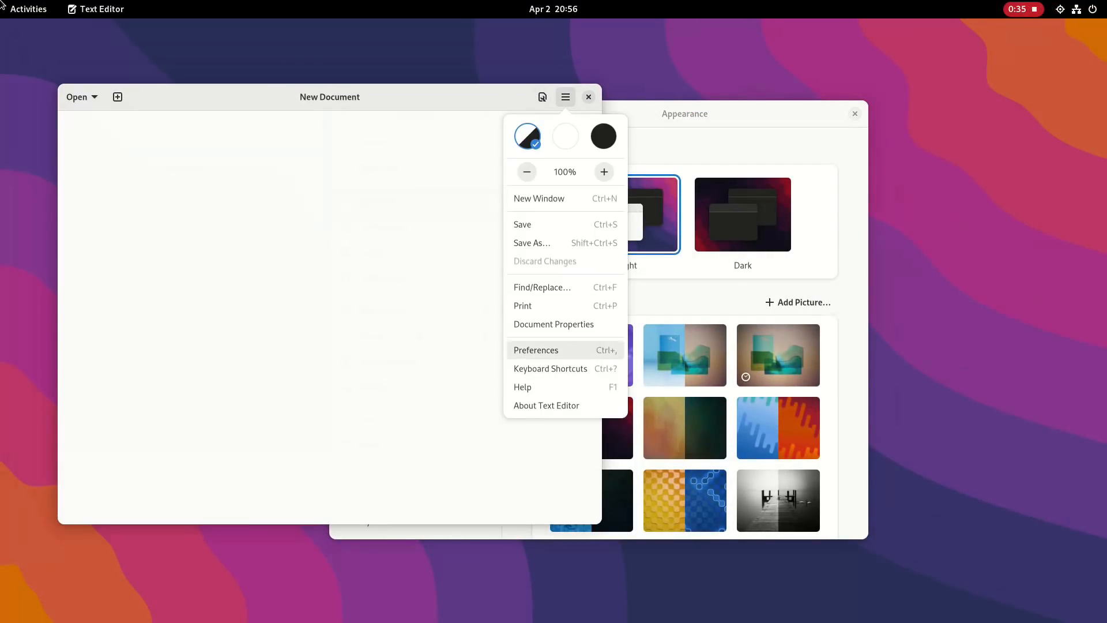
mouse_move(546, 404)
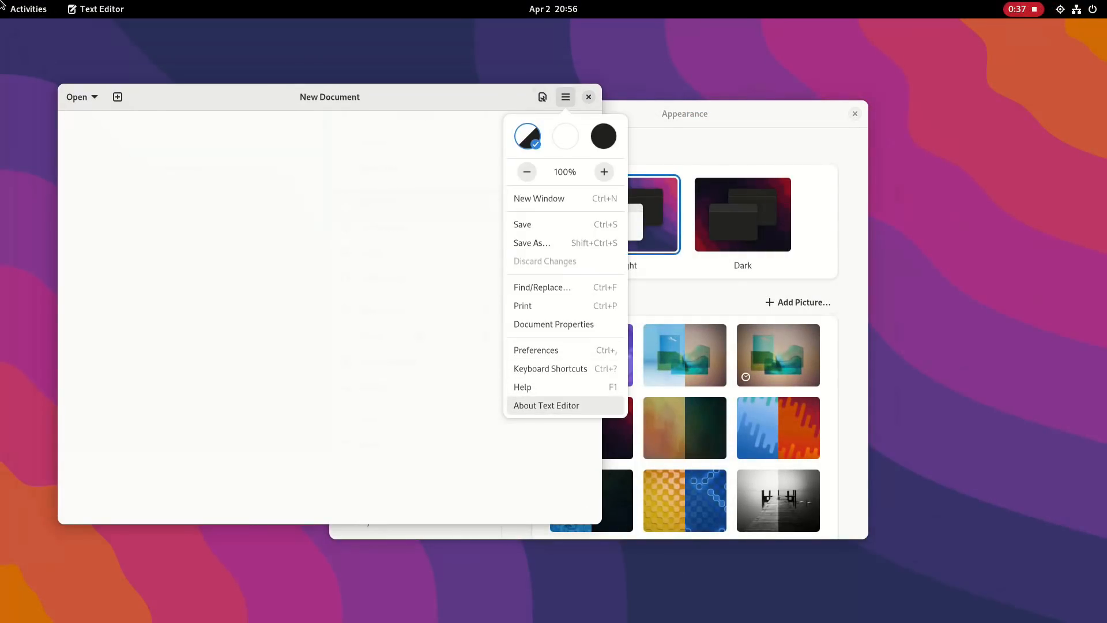
left_click(545, 405)
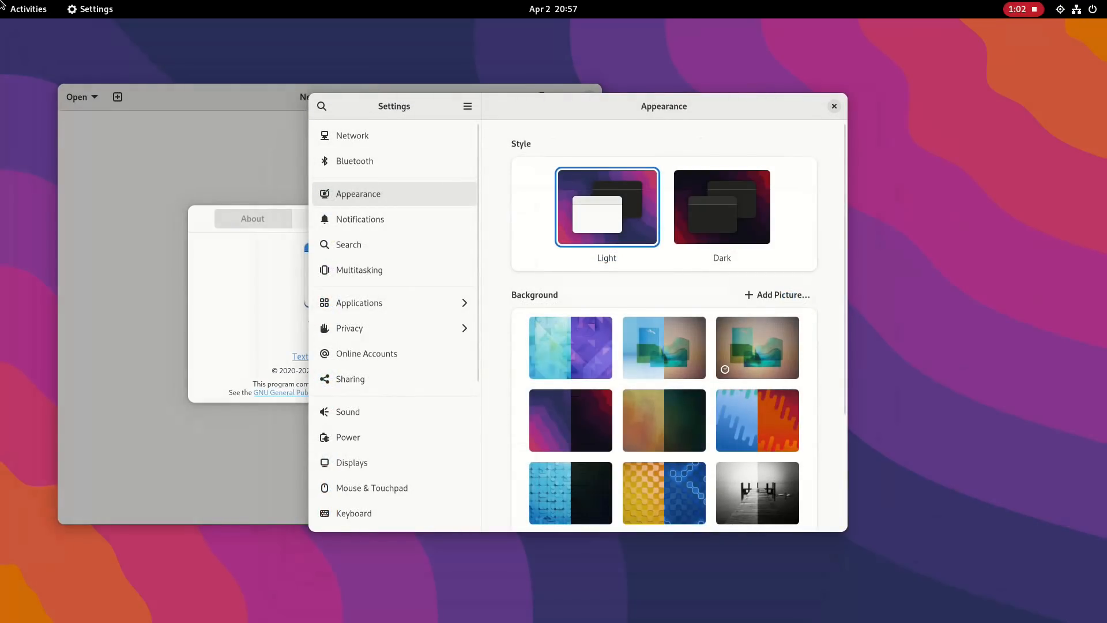
Step: Switch the desktop to Dark style, back to Light, and browse the backgrounds
left_click(720, 207)
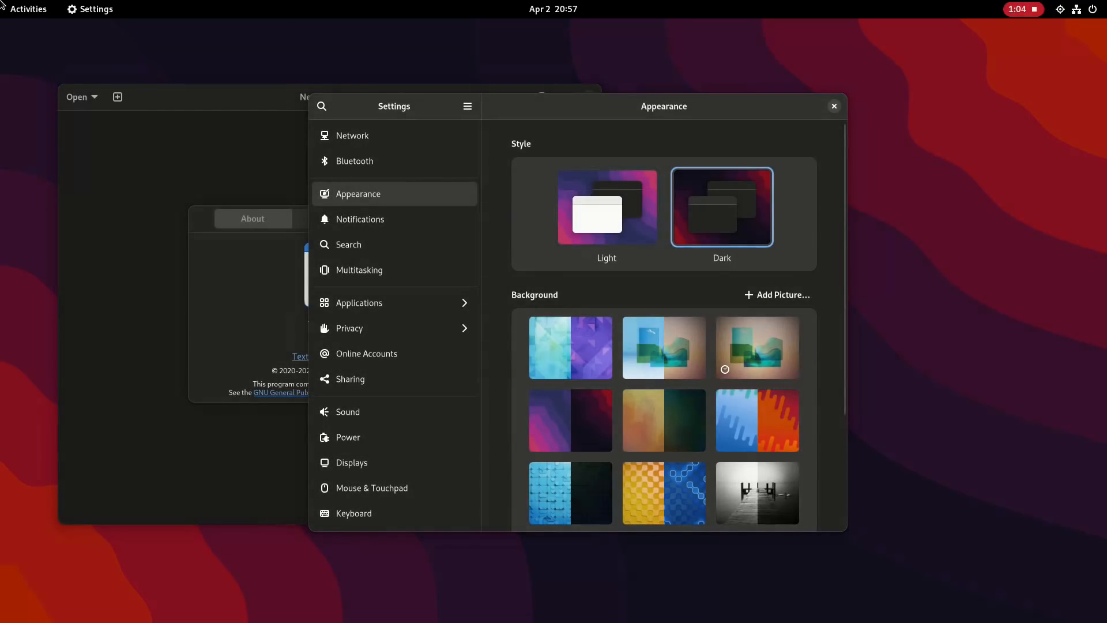
left_click(605, 206)
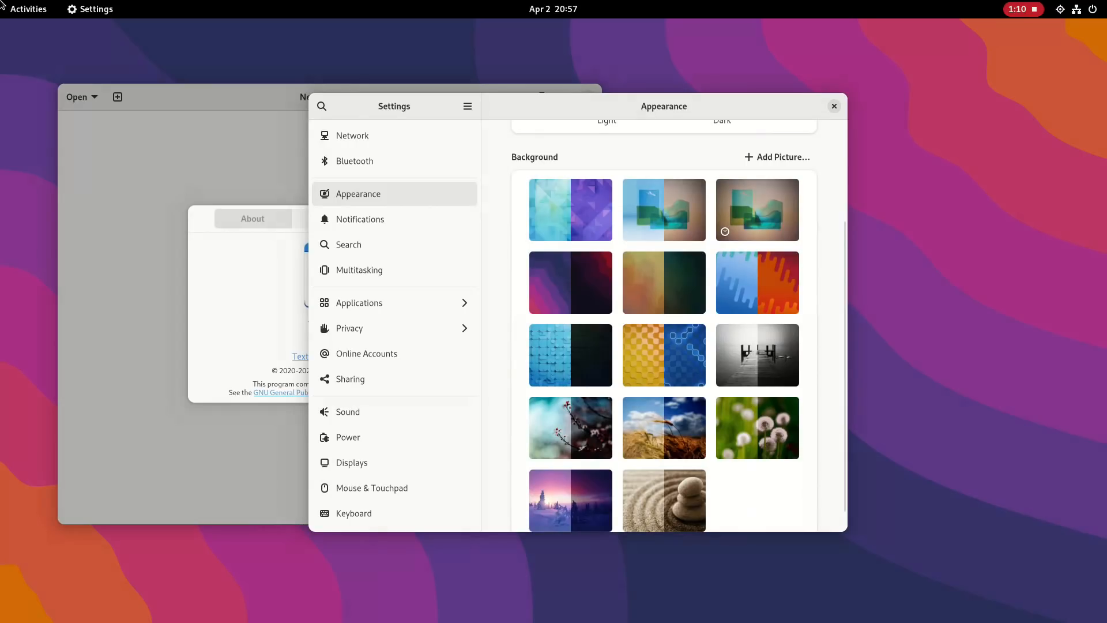
left_click(663, 499)
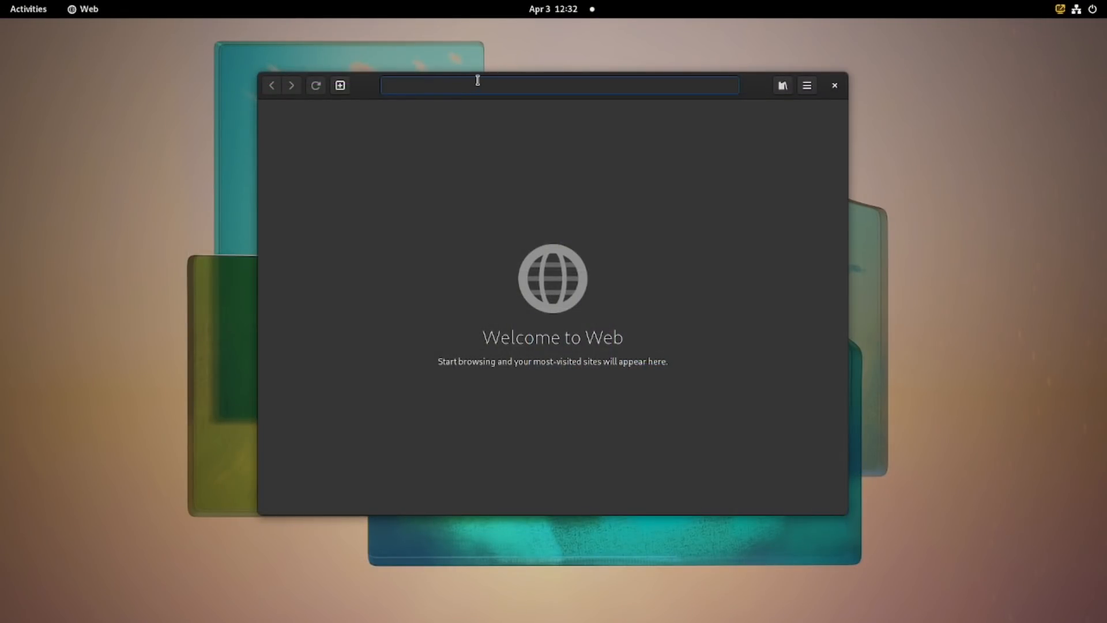
Step: Navigate to google.com, search 'youtube', and start using YouTube's search field
type("google.com/?gws_rd=ssl")
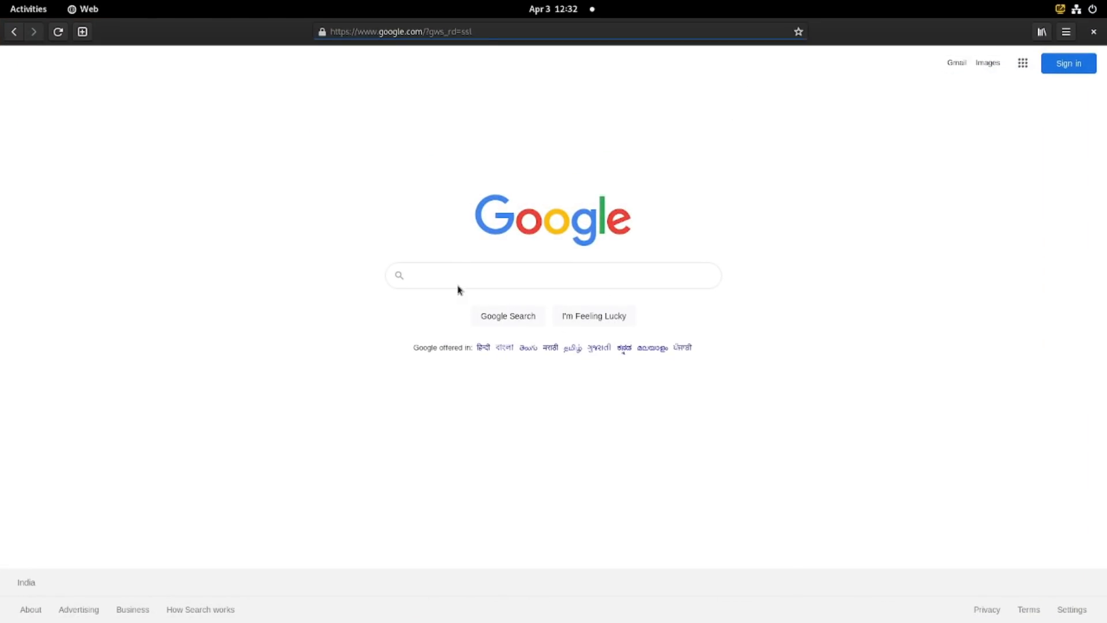
left_click(552, 274)
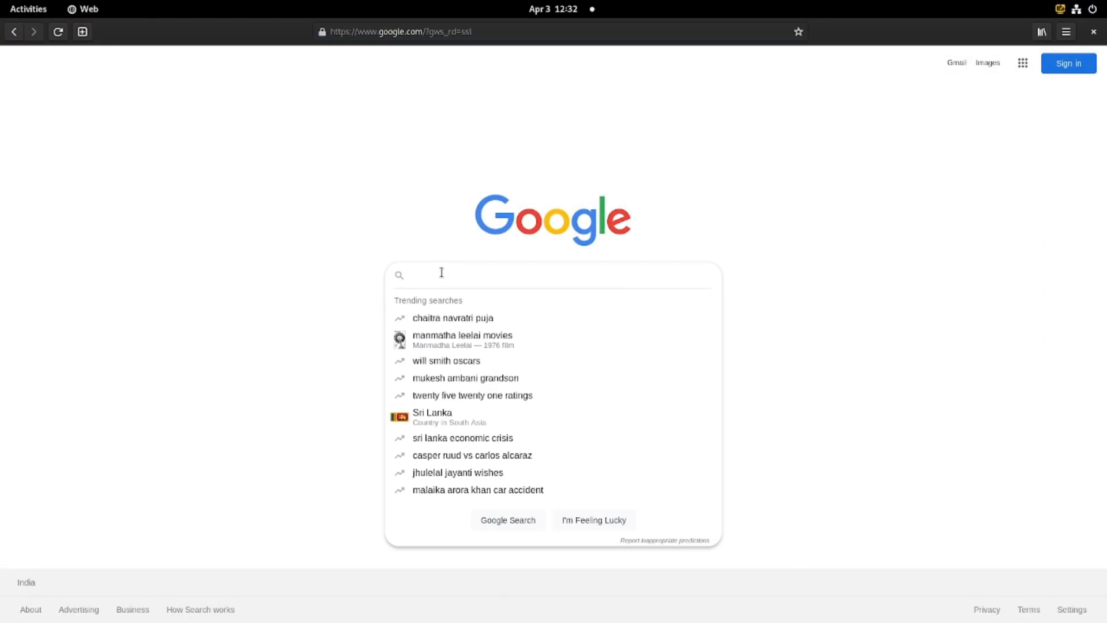
type("youtube")
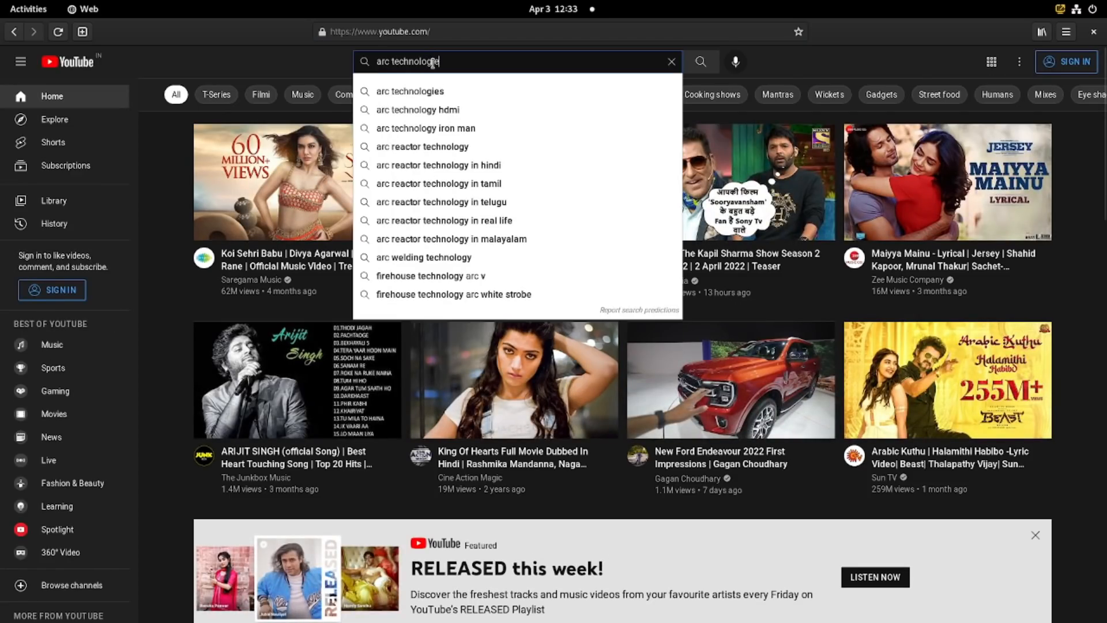
left_click(408, 91)
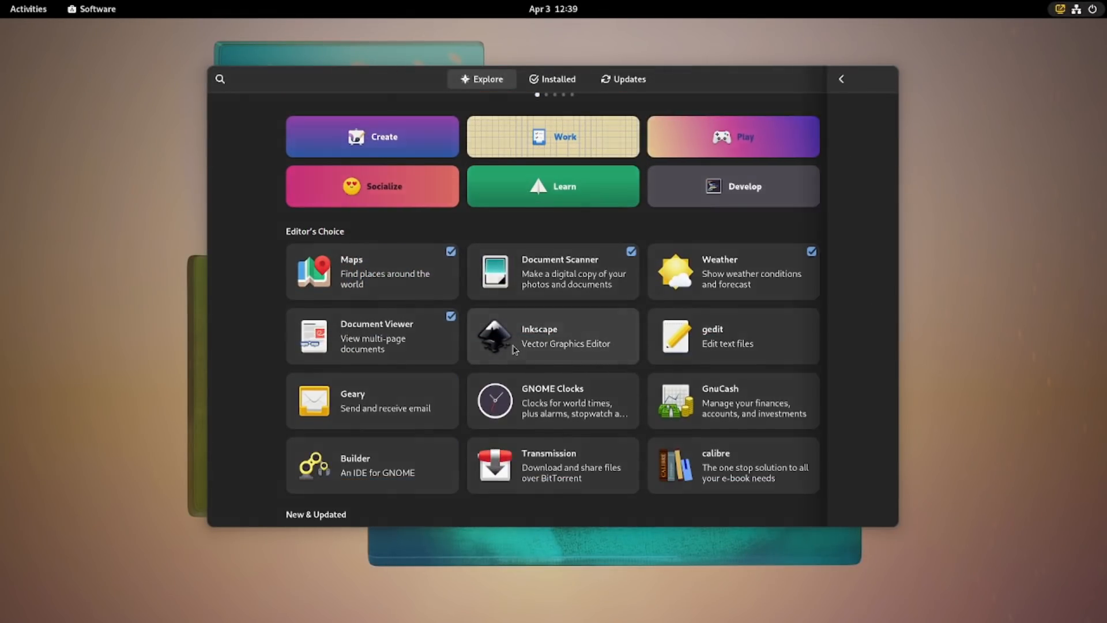
Step: View Inkscape's details page and its full version history, then dismiss the history
left_click(552, 335)
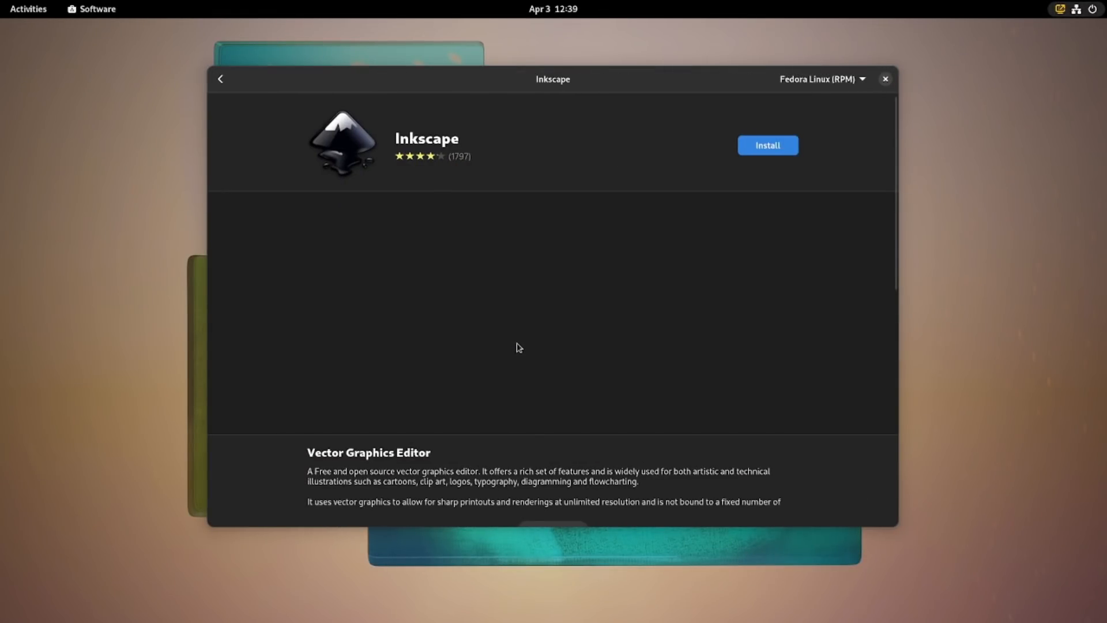
scroll("down", 3)
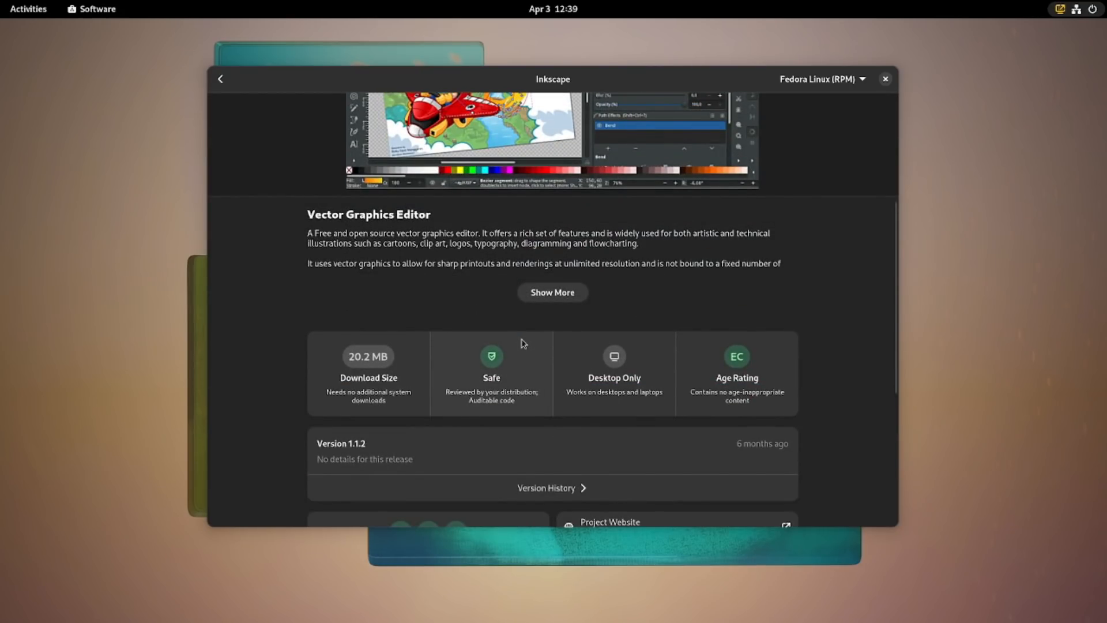
mouse_move(517, 386)
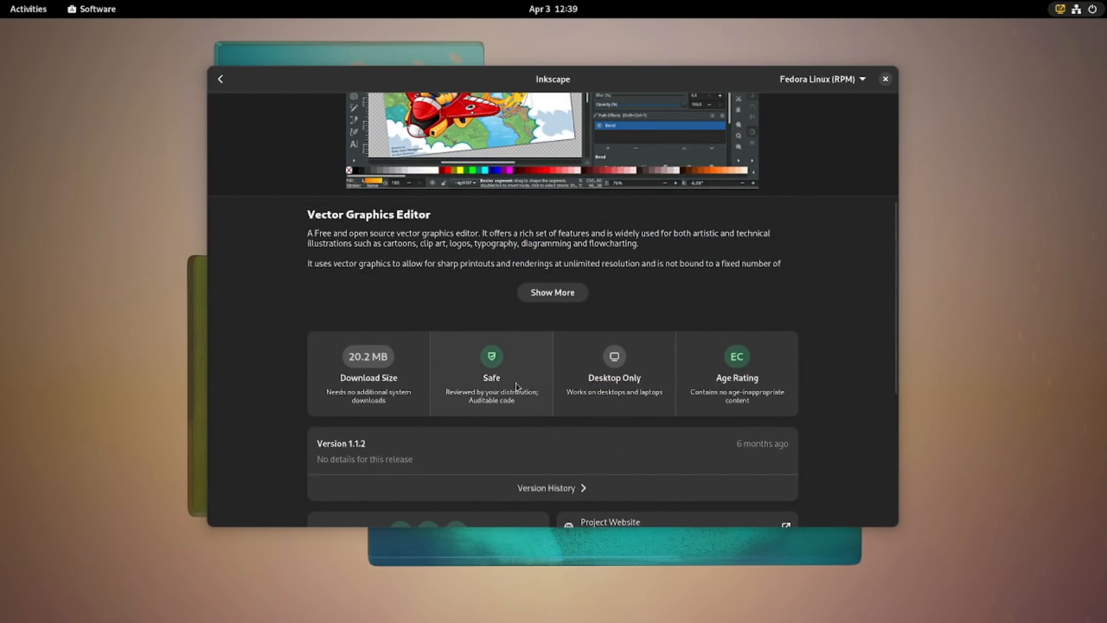
scroll("down", 3)
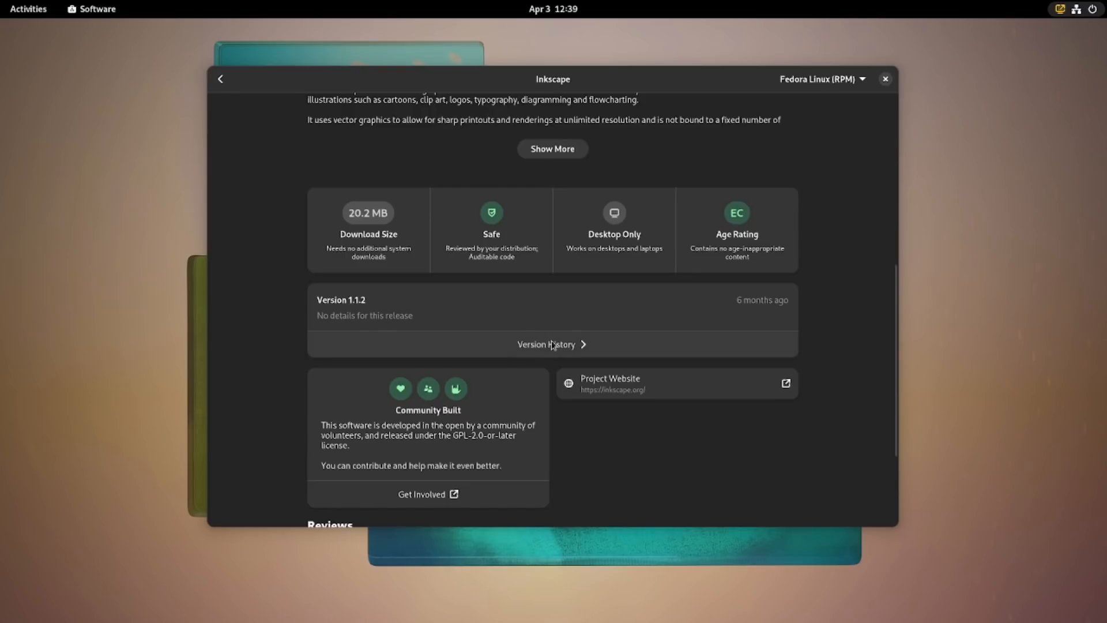
left_click(551, 344)
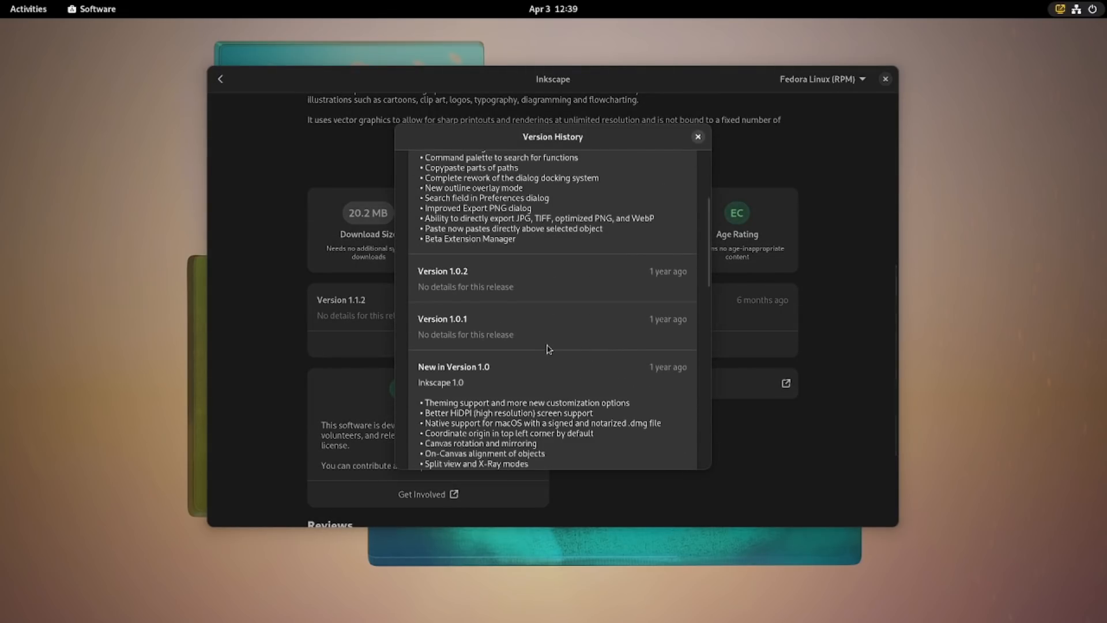
left_click(697, 136)
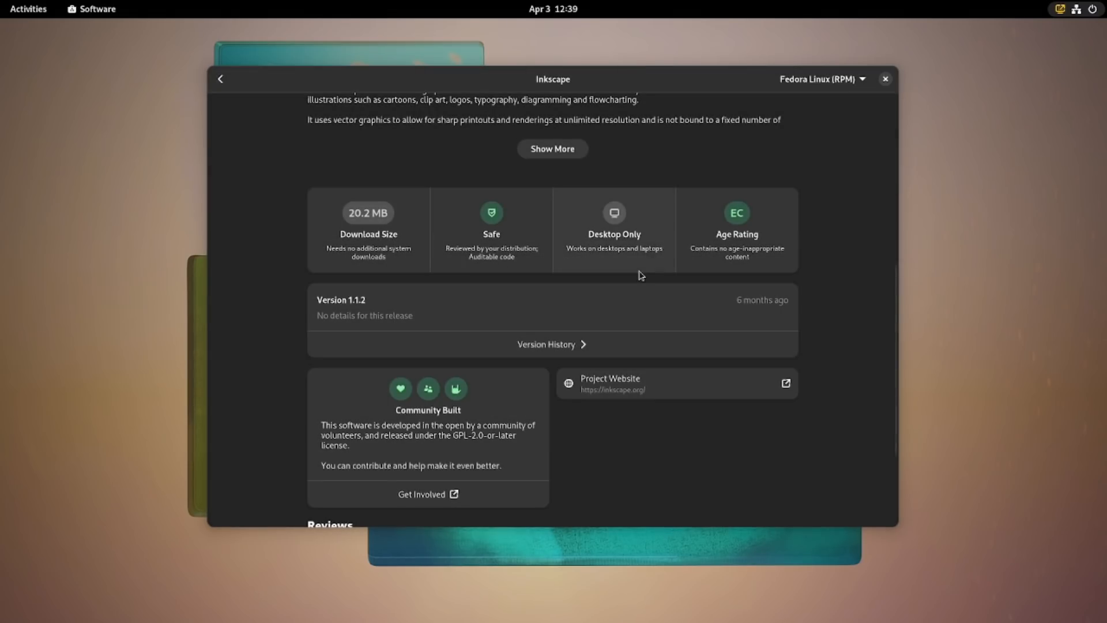
scroll("down", 3)
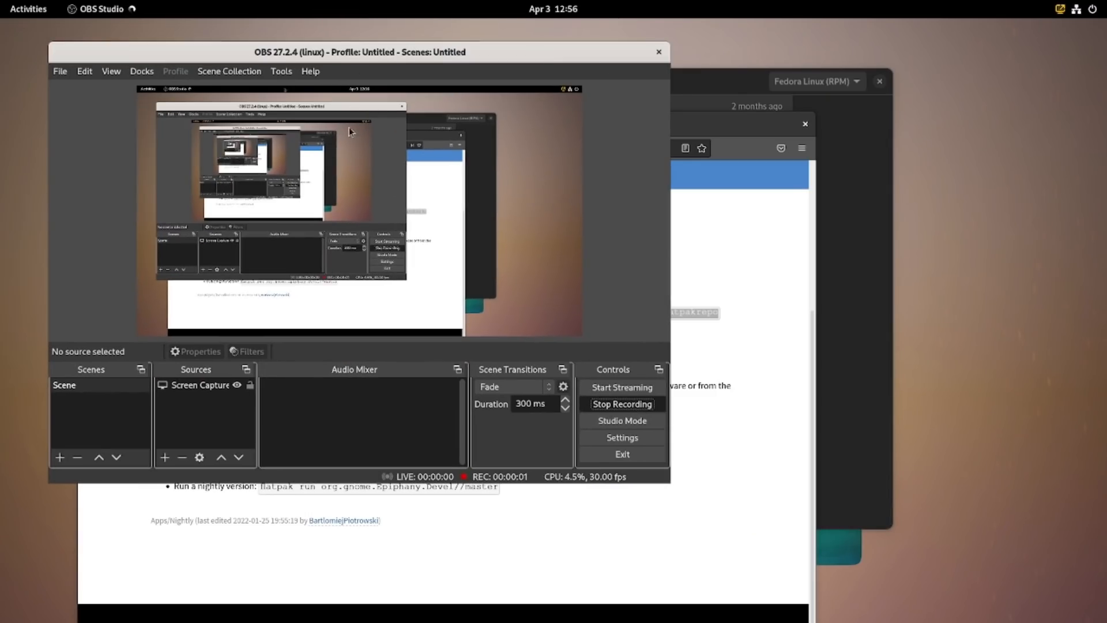
Step: Bring the Apps/Nightly wiki page forward and move the flatpak remote-add command into Terminal
left_click(28, 8)
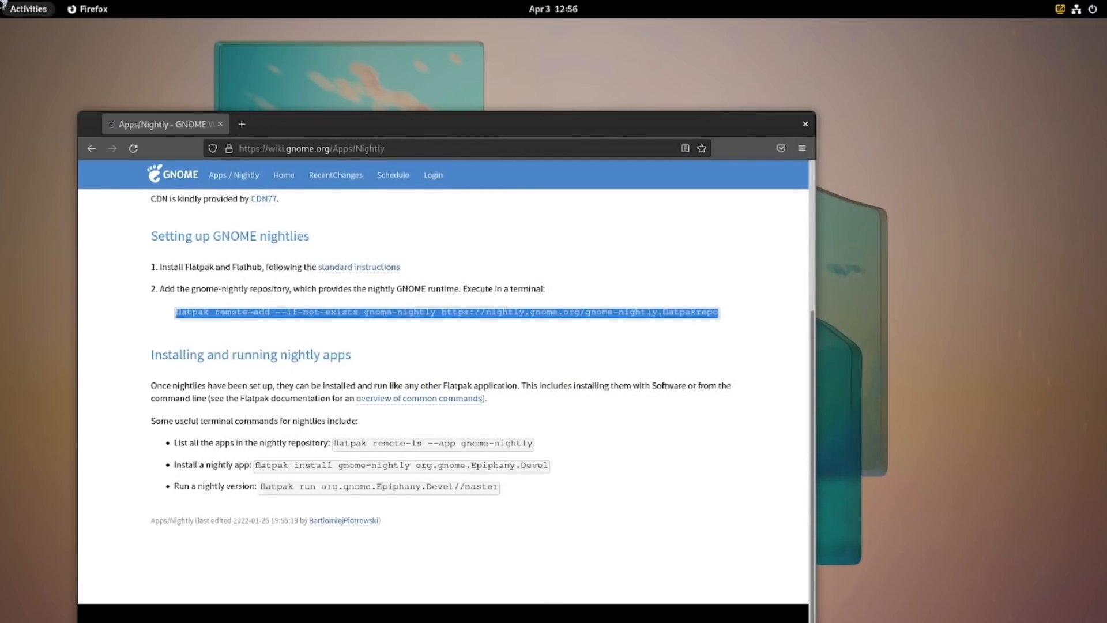
left_click(28, 8)
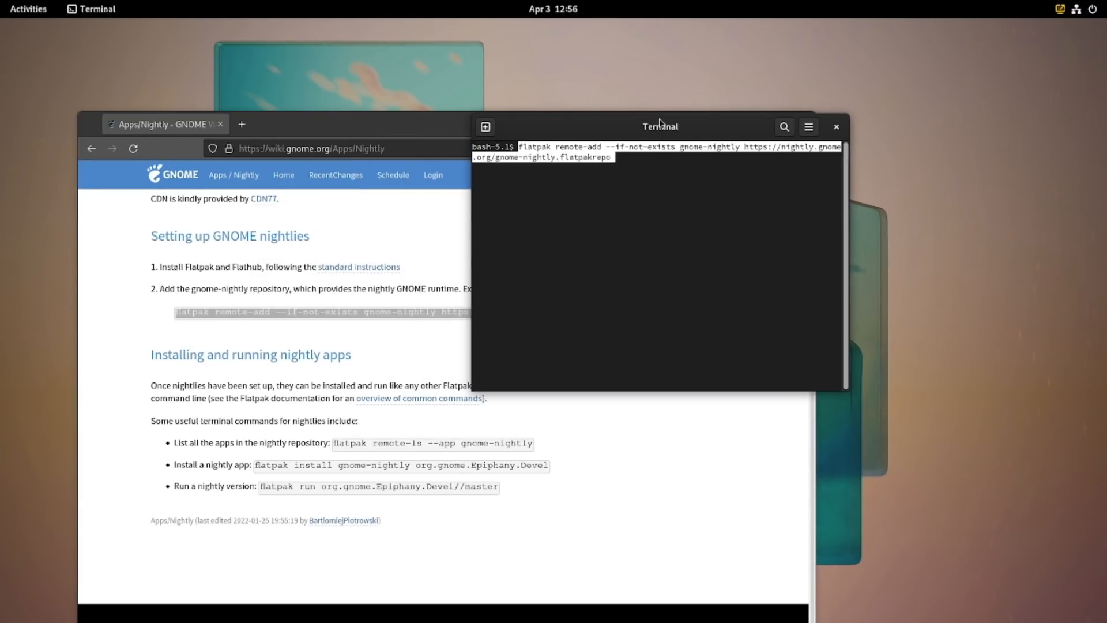
Step: Add the gnome-nightly Flatpak remote, authenticating with the password
key("Return")
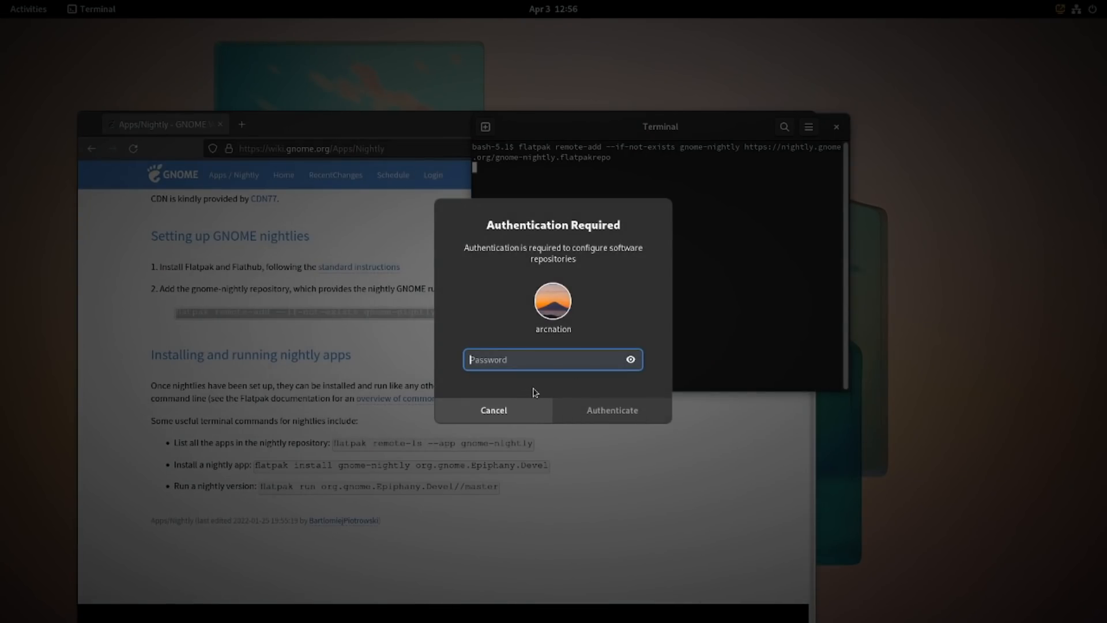
type("password")
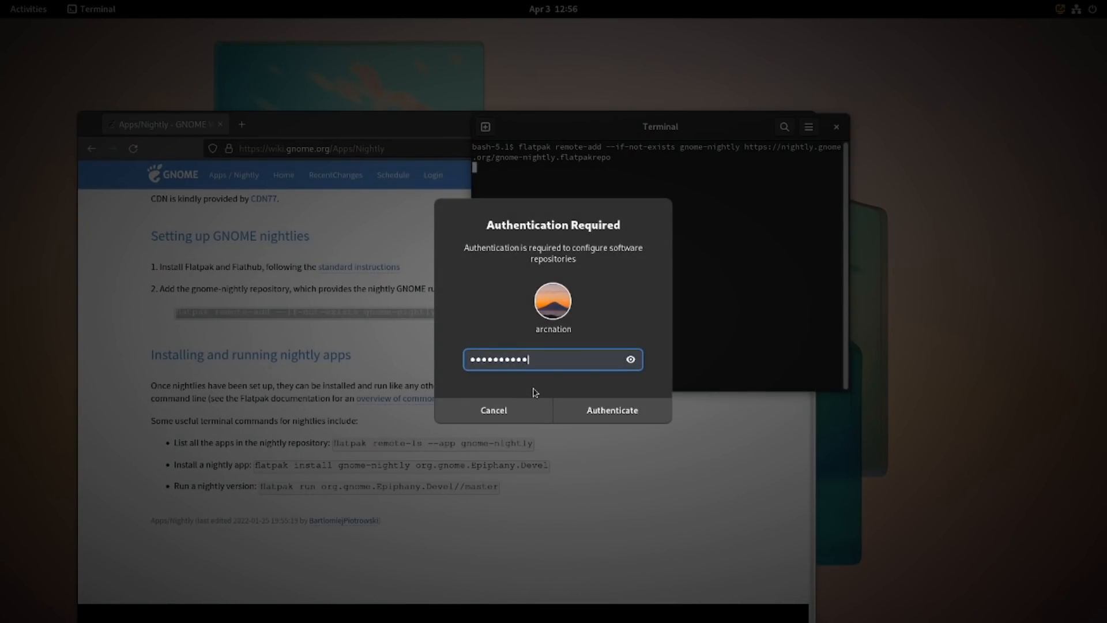
left_click(612, 409)
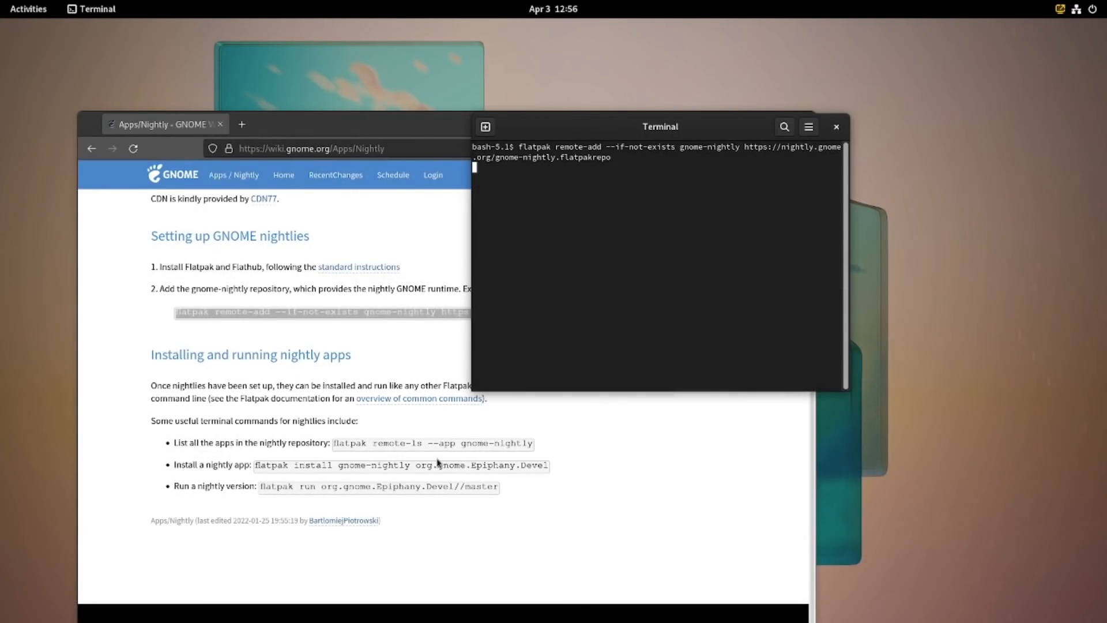
key("Return")
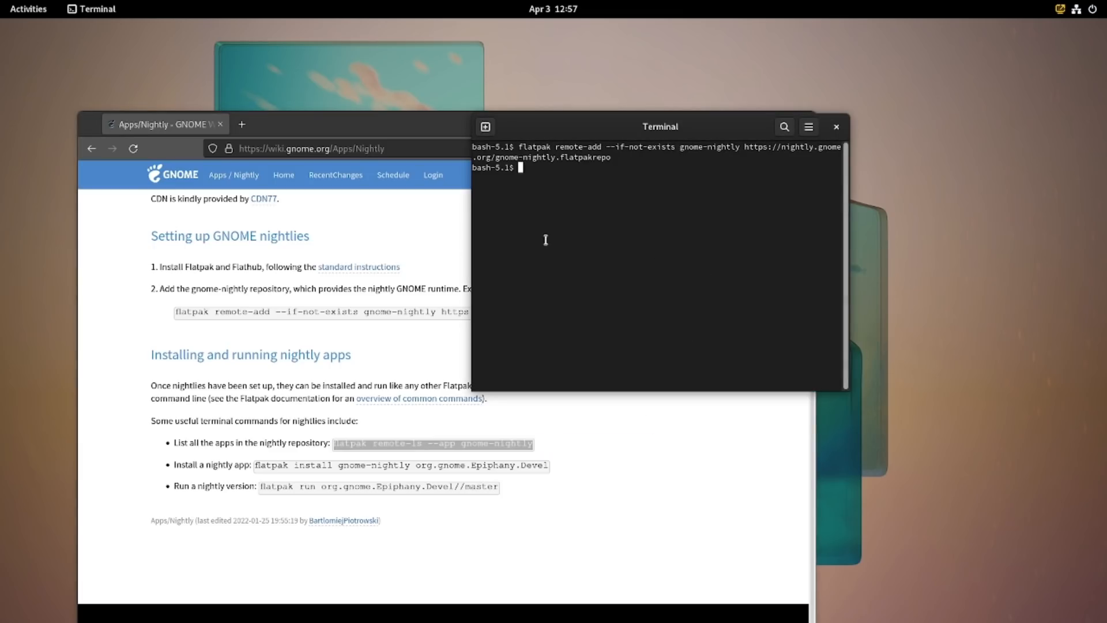
Step: List apps with 'flatpak remote-ls --app gnome-nightly' and attempt installing nightly Epiphany, answering y
type("flatpak remote-ls --app gnome-nightly")
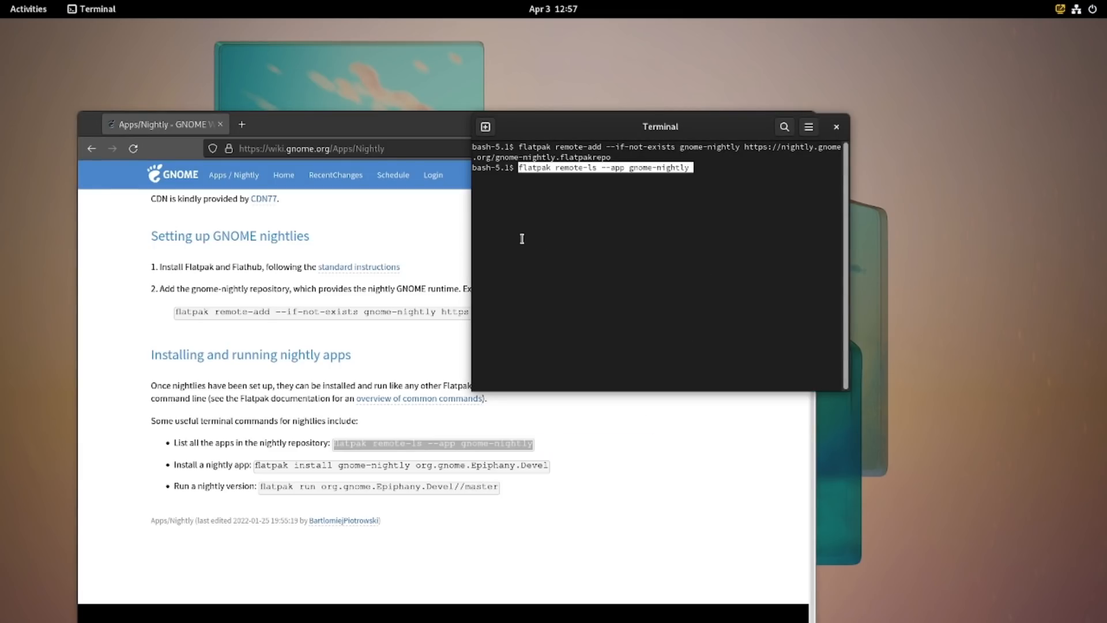
key("Return")
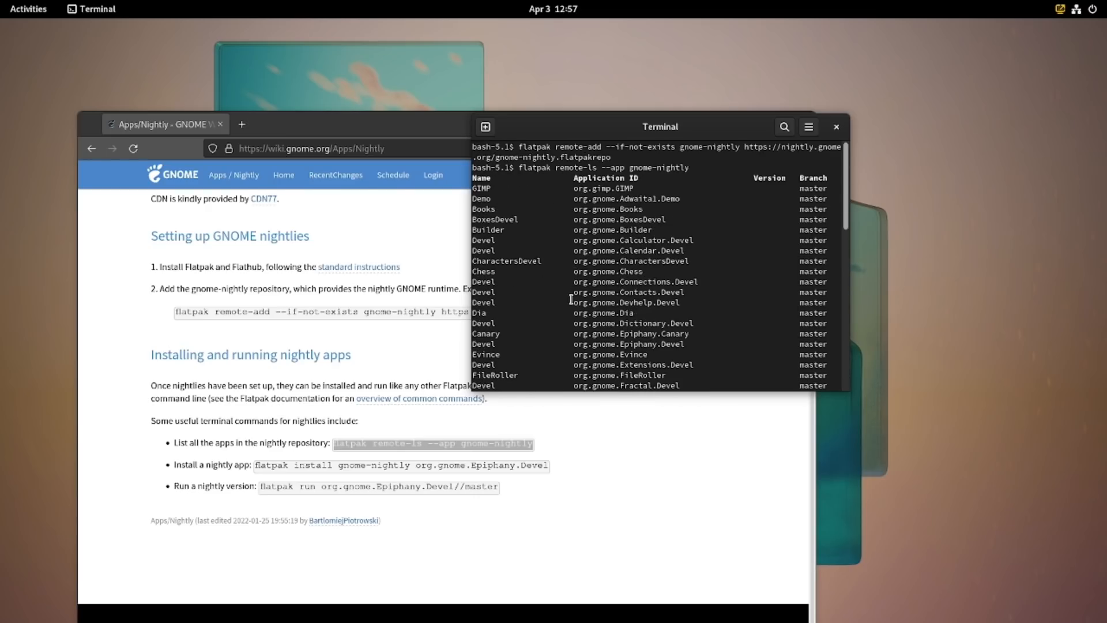
scroll("down", 3)
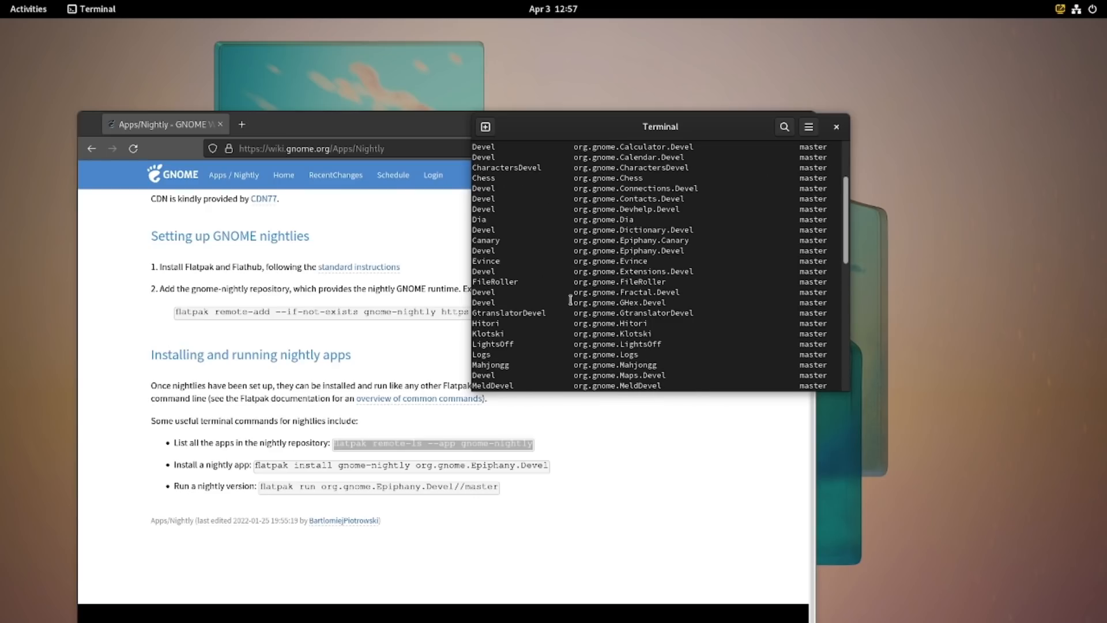
scroll("down", 3)
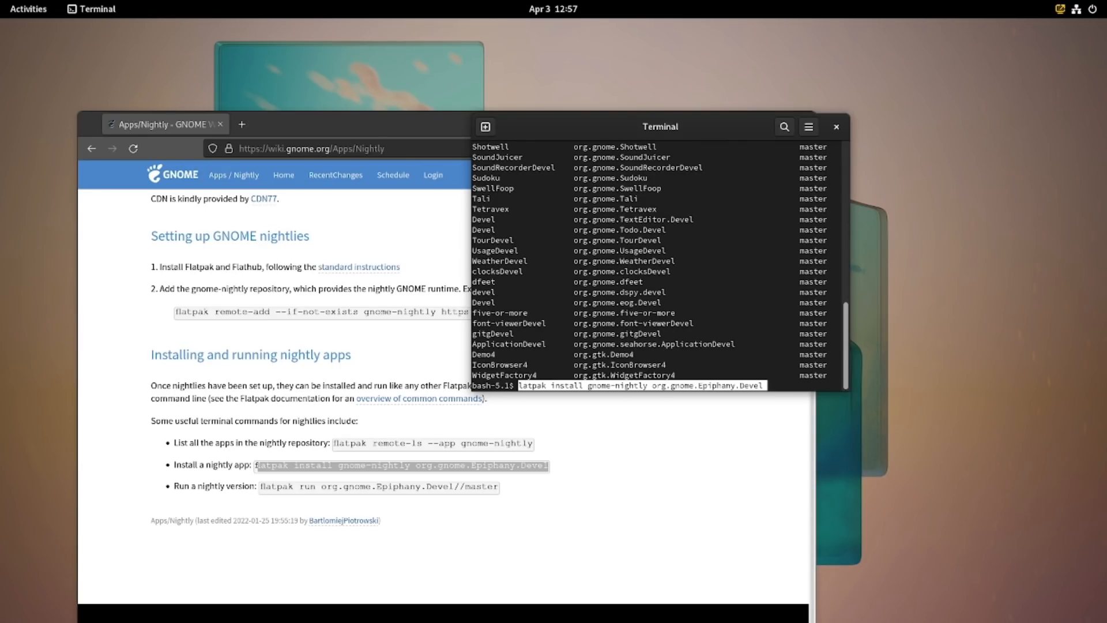
key("Return")
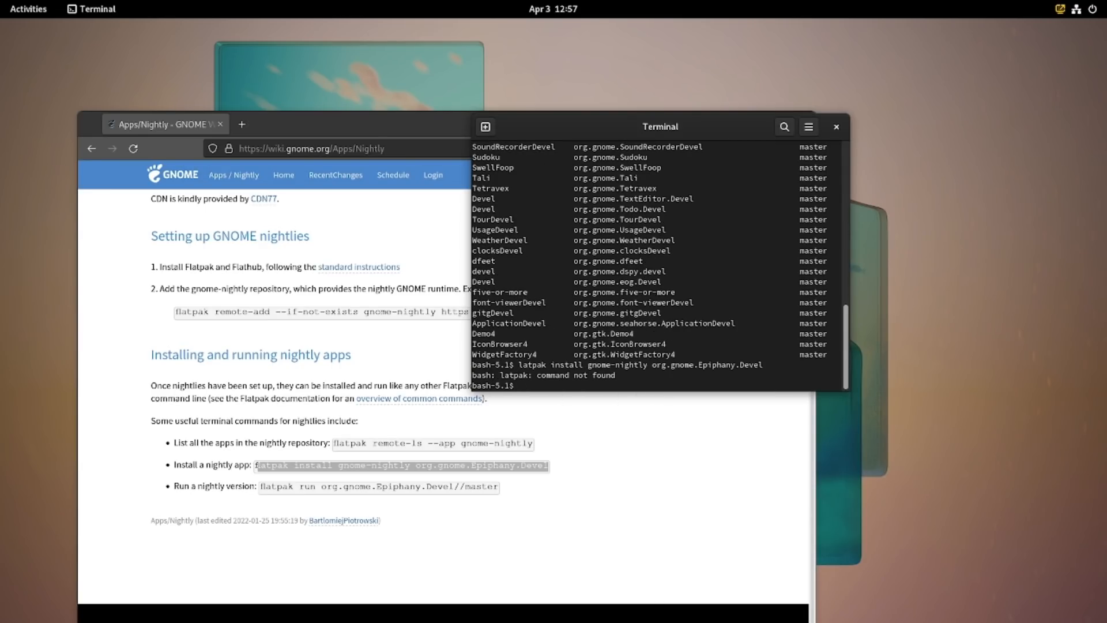
type("y")
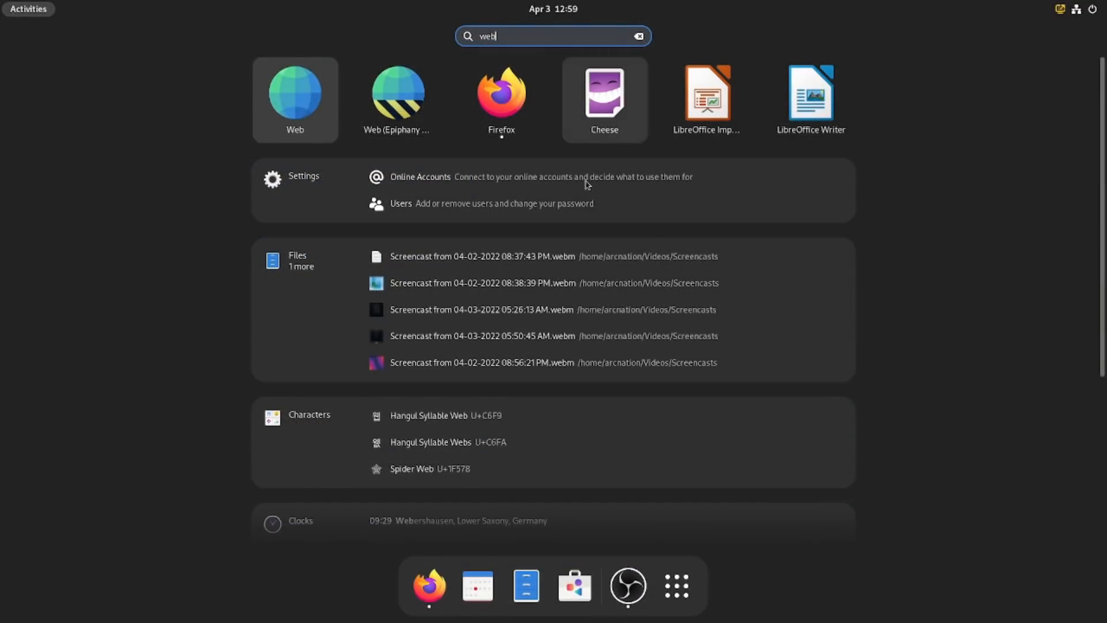
Step: Launch Web (Epiphany Technology Preview) and view its About information
left_click(397, 99)
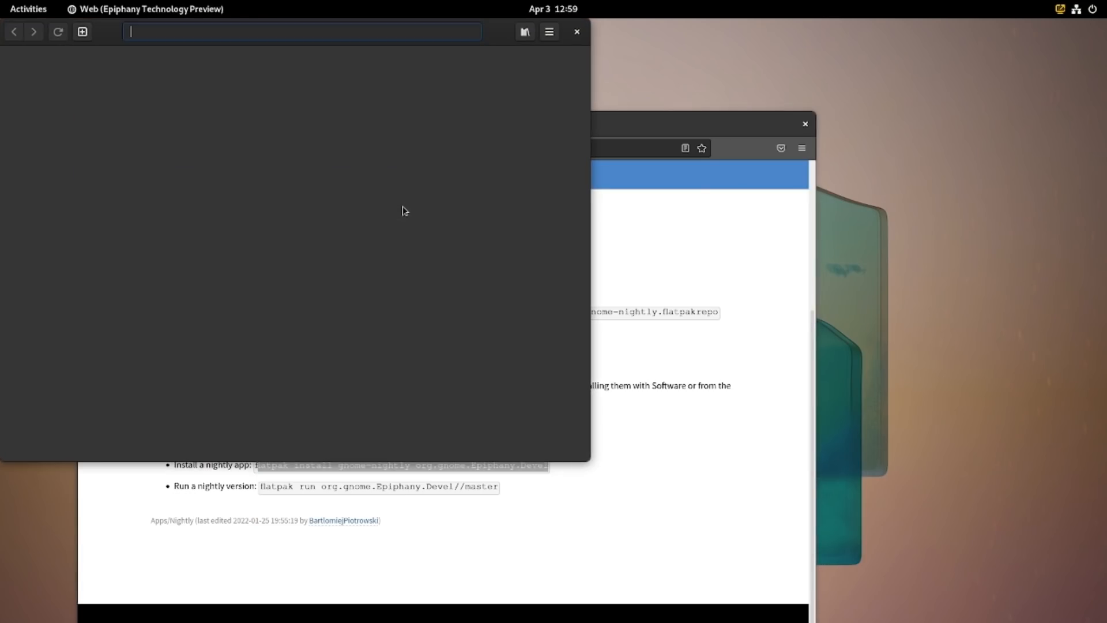
left_click(549, 31)
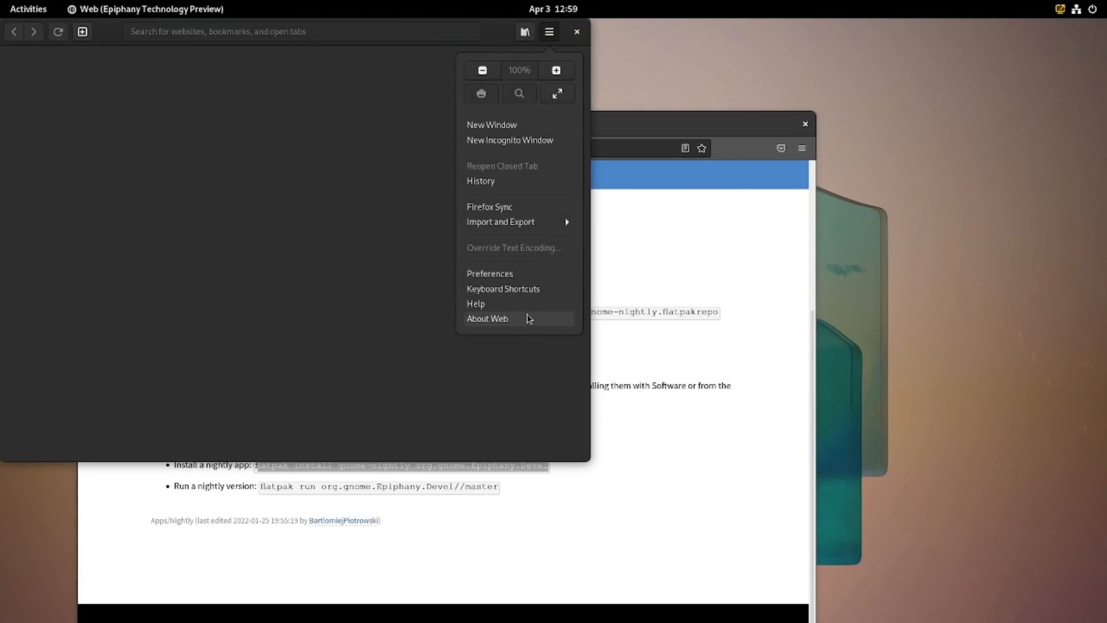
left_click(487, 318)
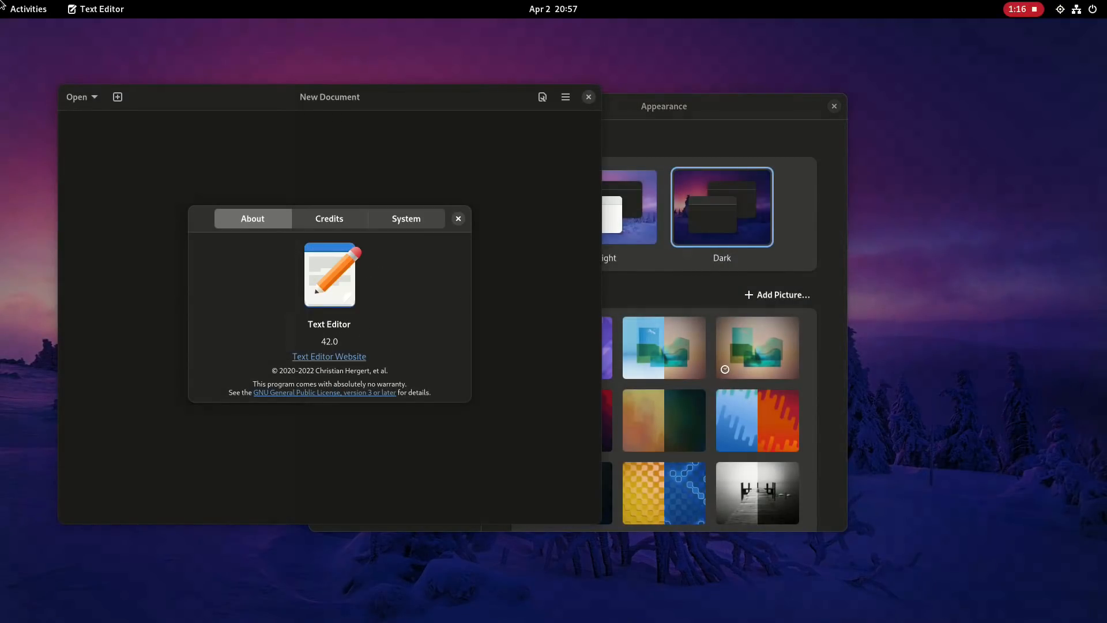
Step: Review the Text Editor 42.0 About details and dismiss them
left_click(457, 218)
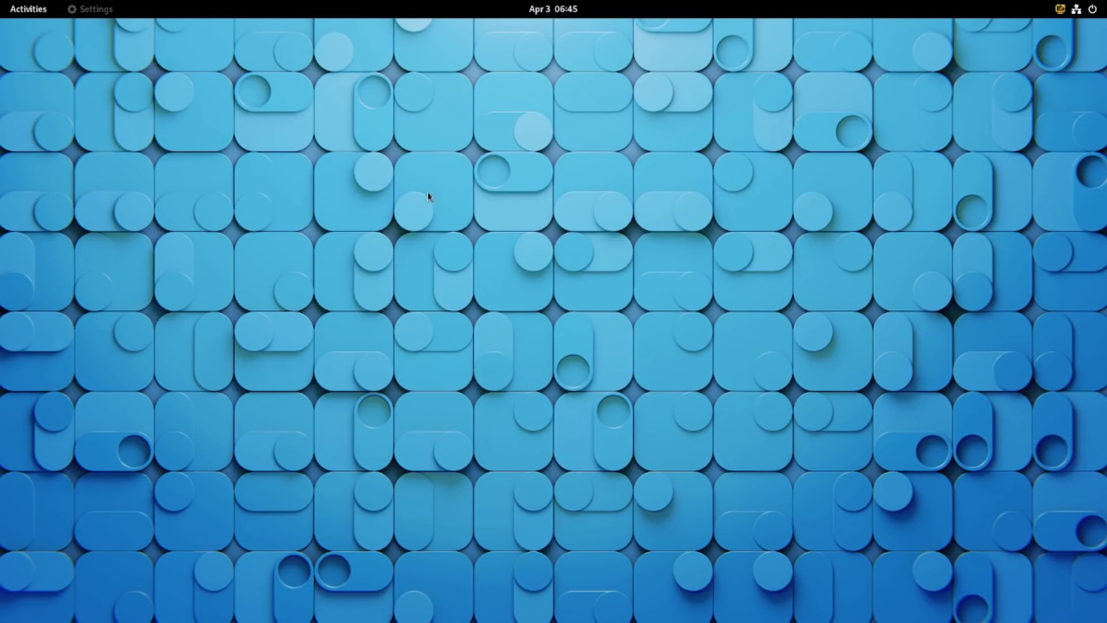
Step: View the Bluetooth devices list with the realme Buds Air 2 shown as not set up
left_click(89, 8)
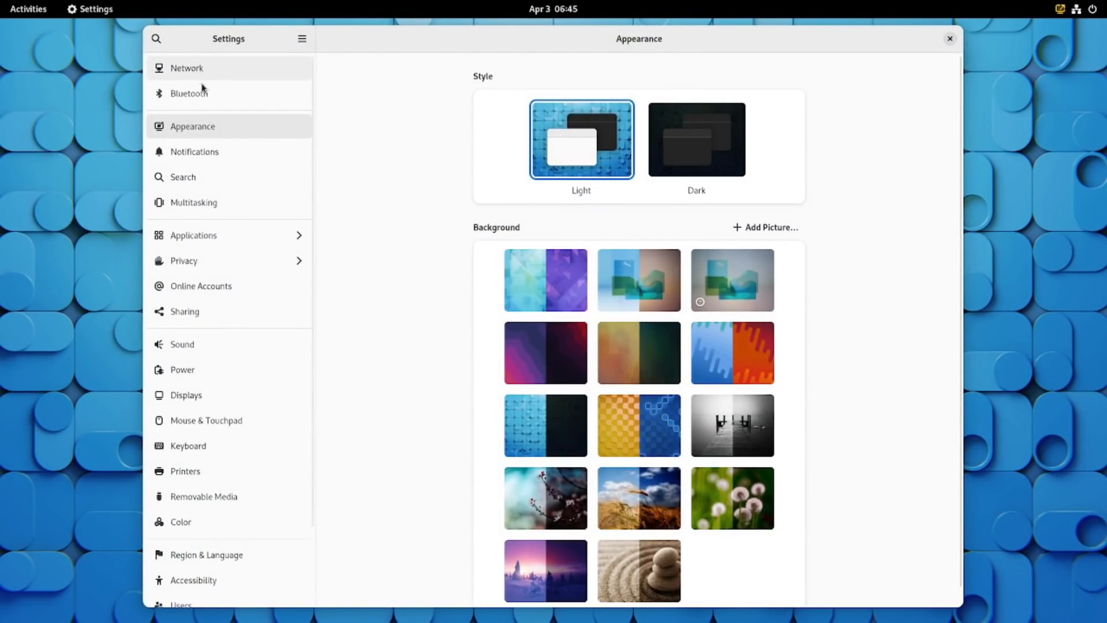
left_click(188, 93)
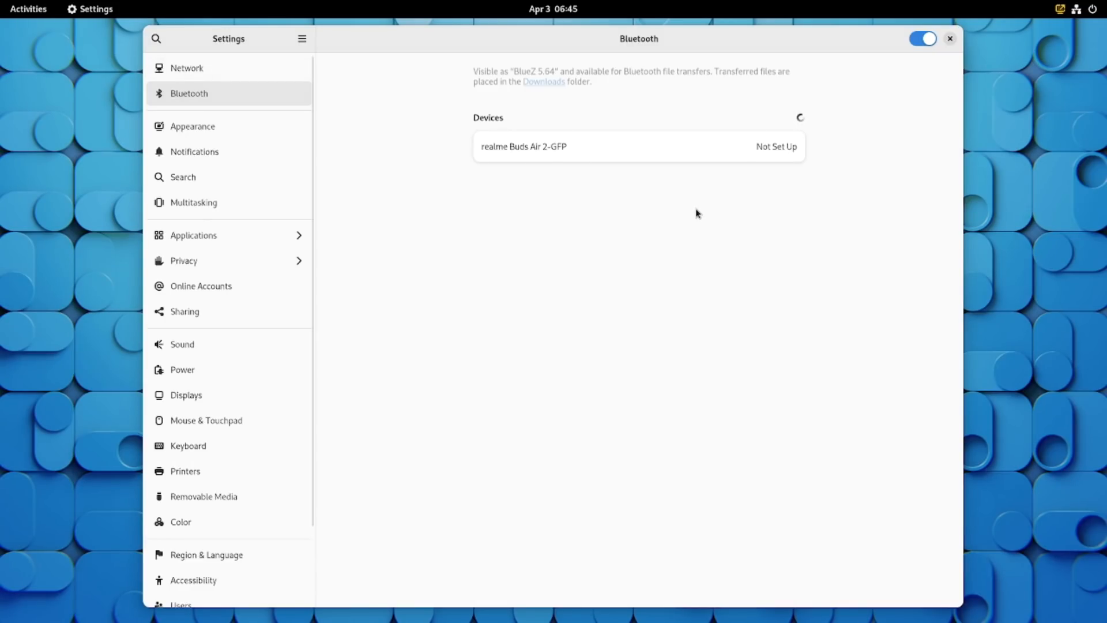
mouse_move(671, 221)
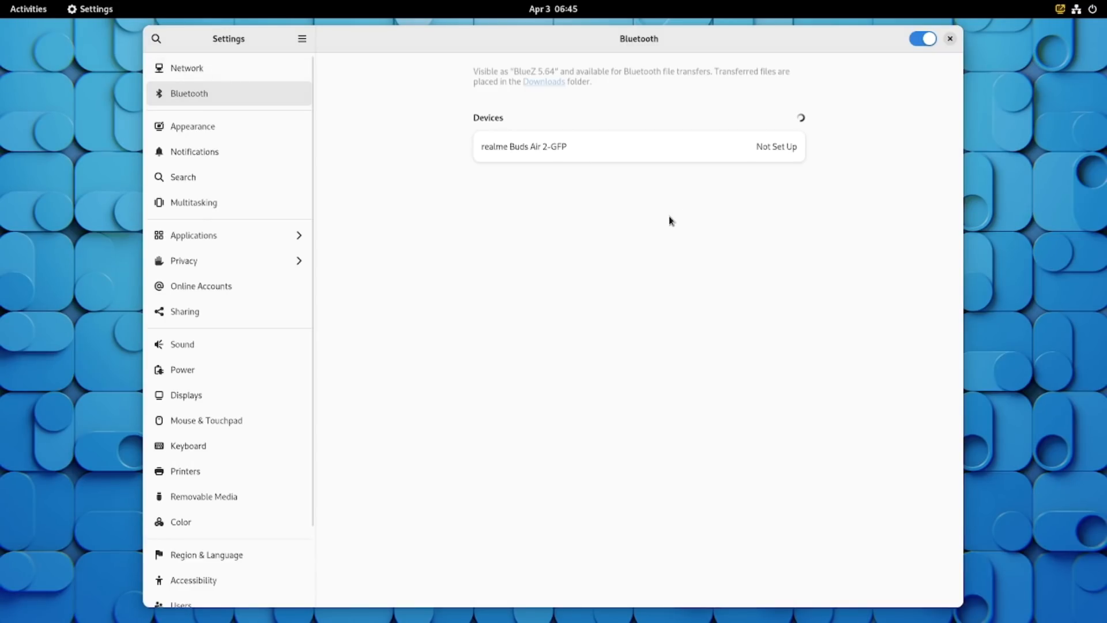
mouse_move(491, 285)
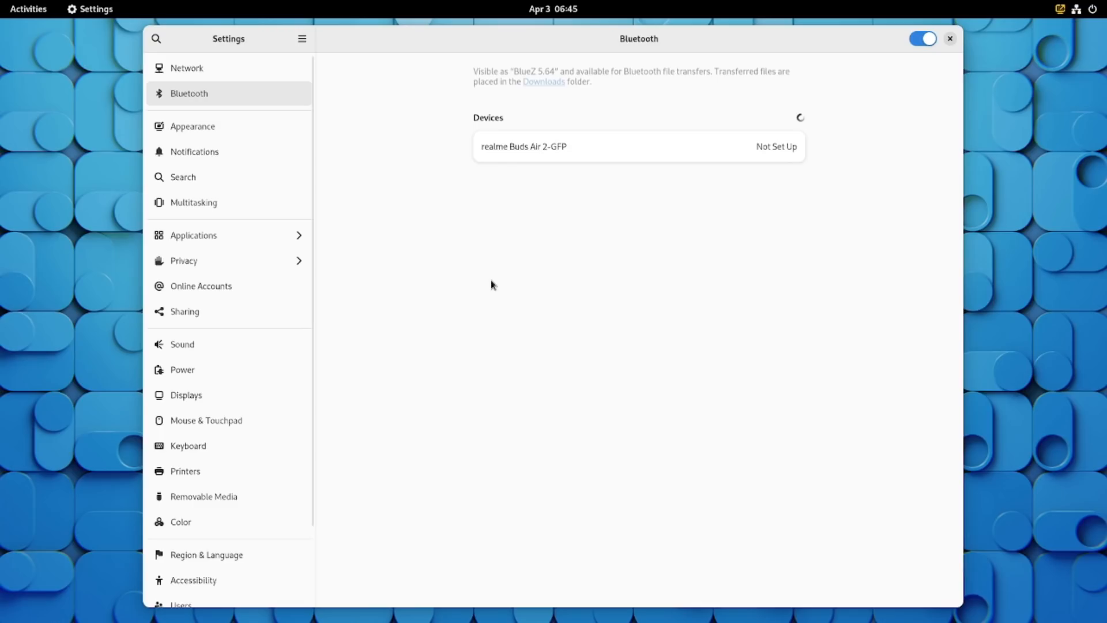
mouse_move(236, 292)
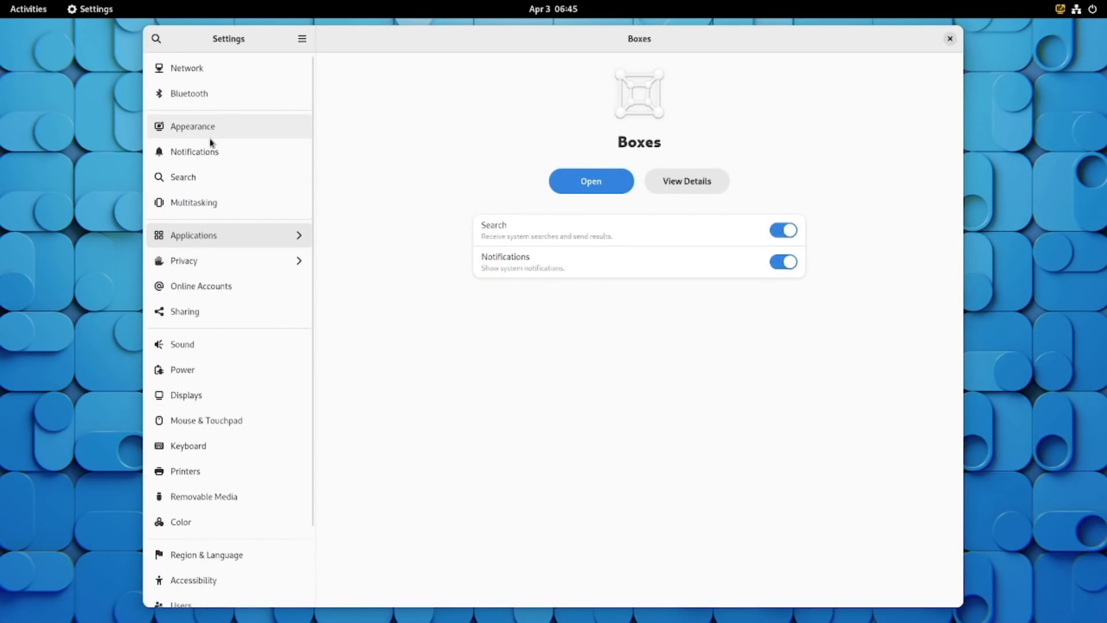
Step: Switch the desktop to the Dark style in Appearance
left_click(192, 126)
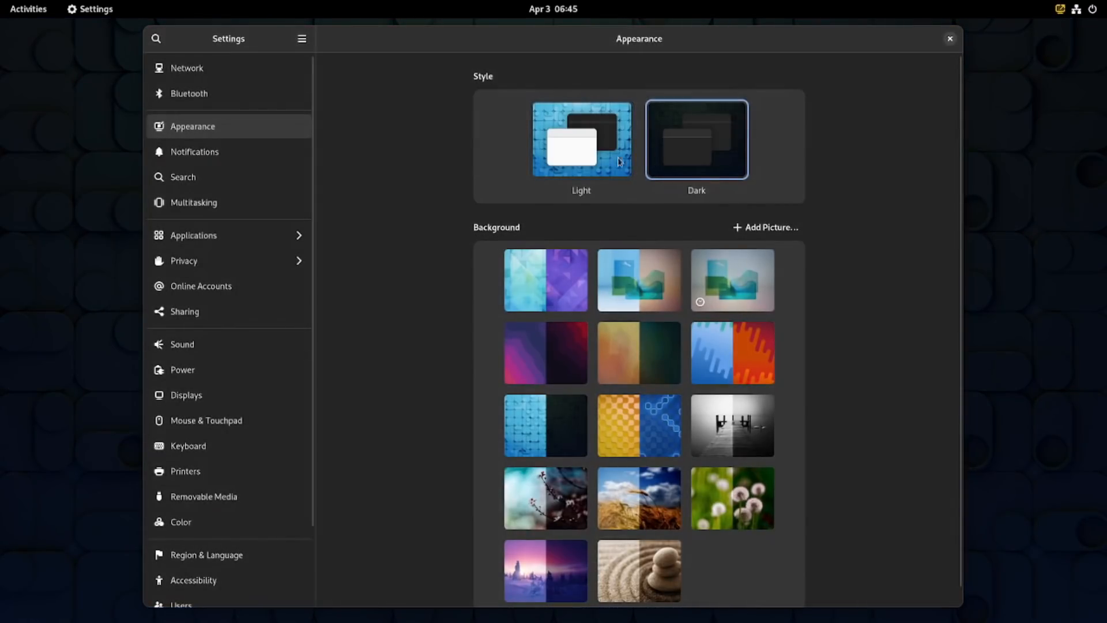
left_click(580, 138)
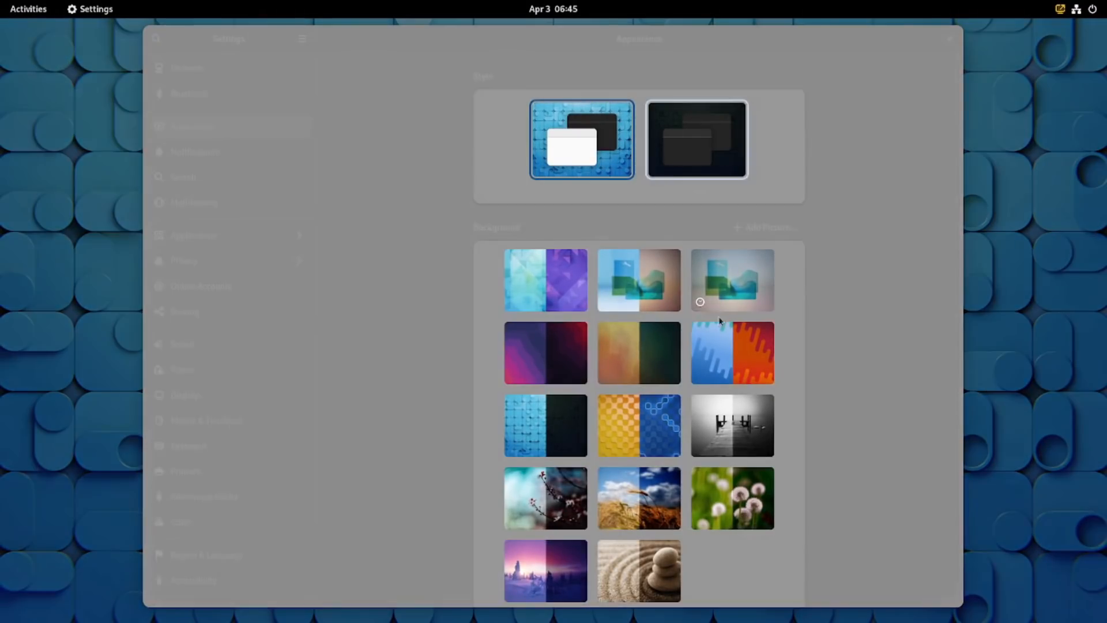
Step: Review the Clocks app's notification options, then dismiss its dialog
left_click(194, 151)
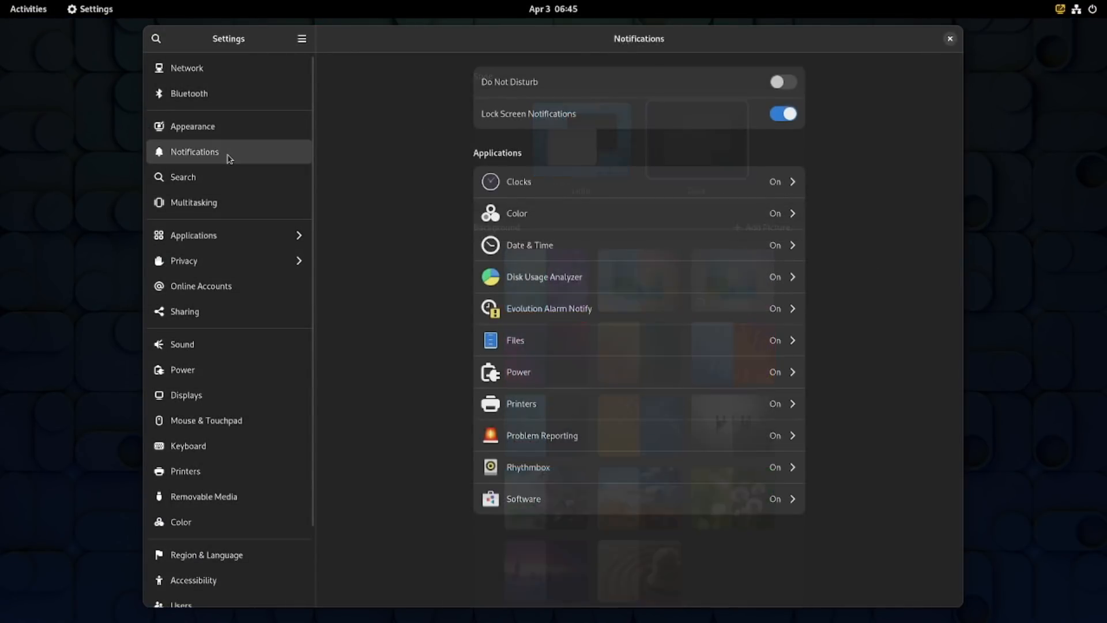
left_click(517, 181)
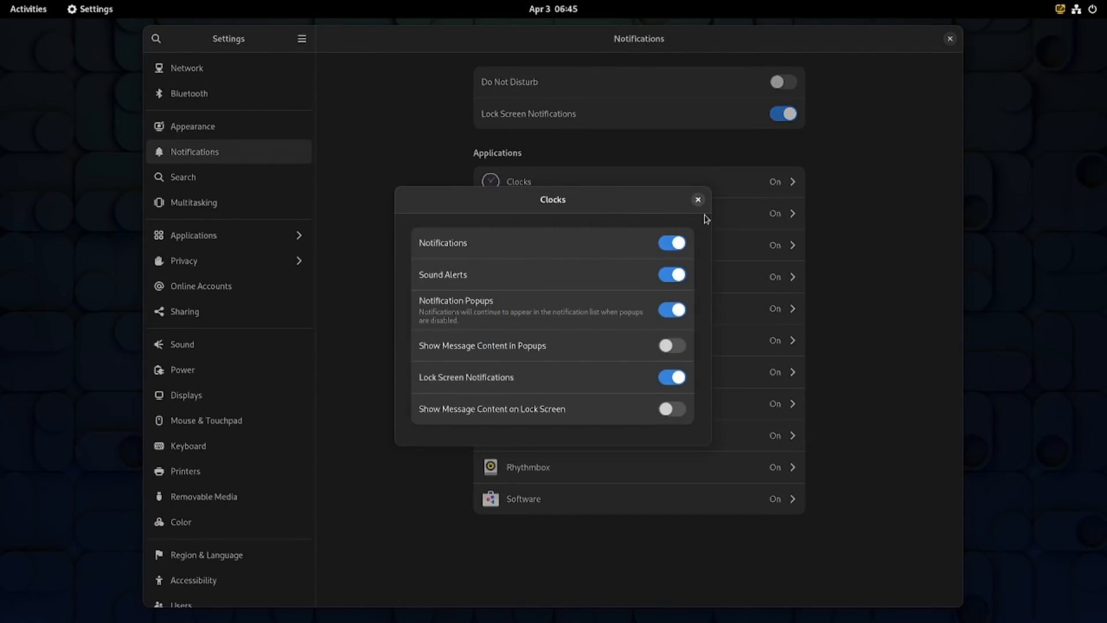
left_click(698, 199)
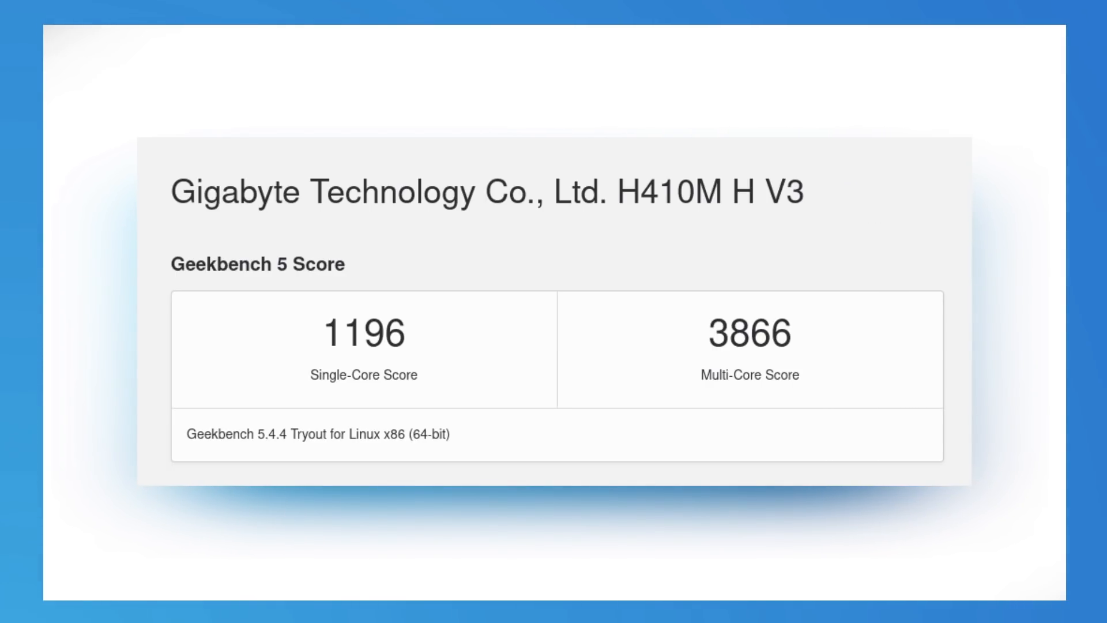
left_click(786, 504)
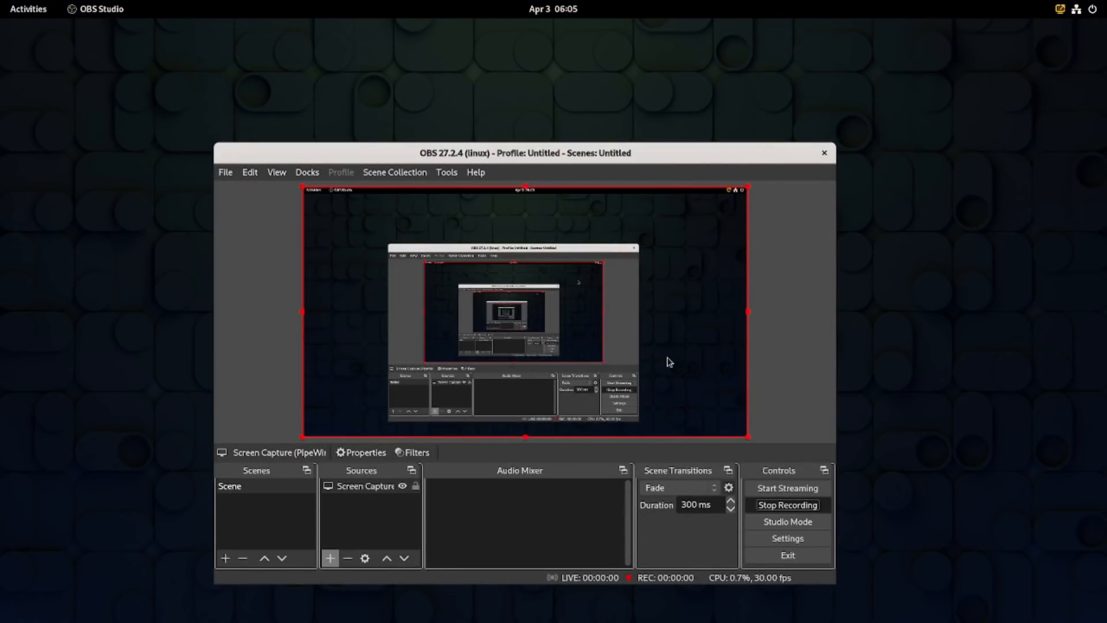
mouse_move(718, 540)
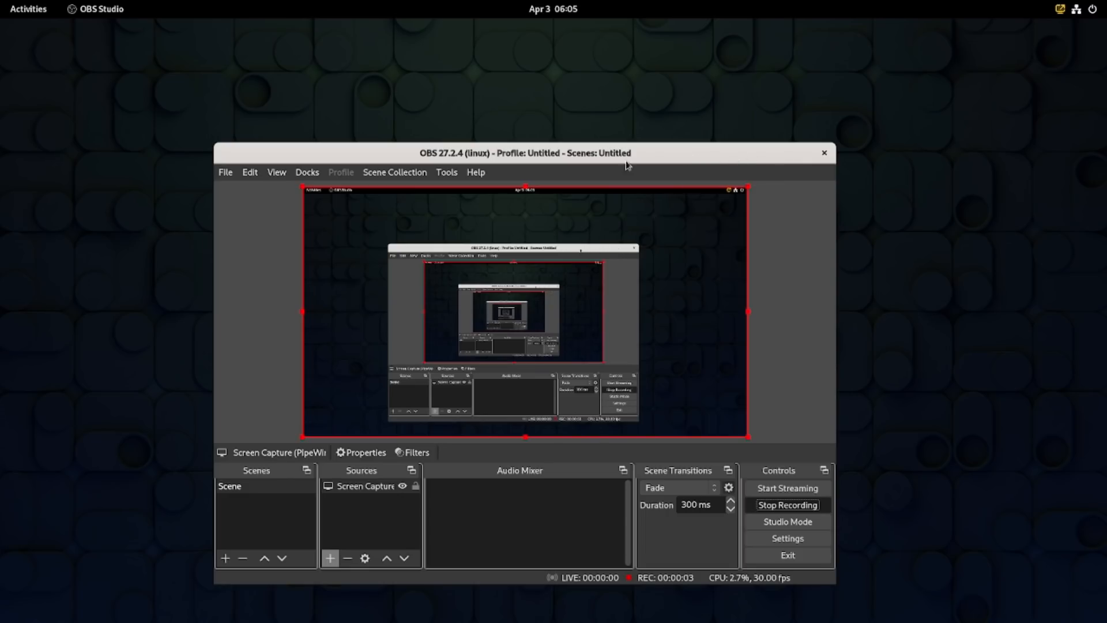
left_click(95, 8)
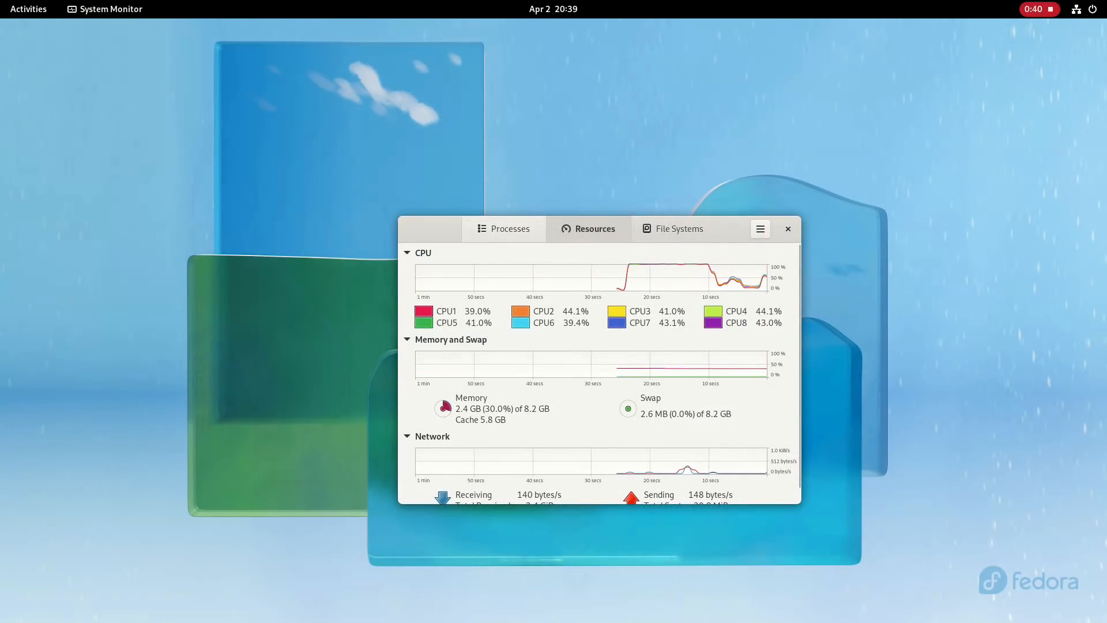
Step: Show running processes sorted by % CPU and highlight the gjs process at the top
left_click(503, 228)
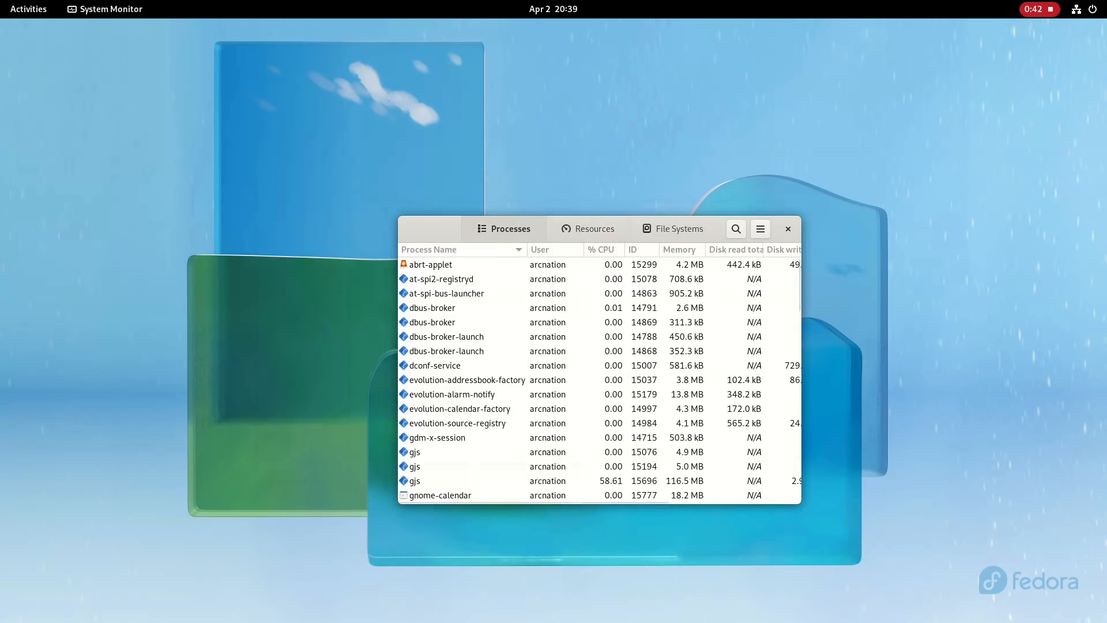
left_click(602, 249)
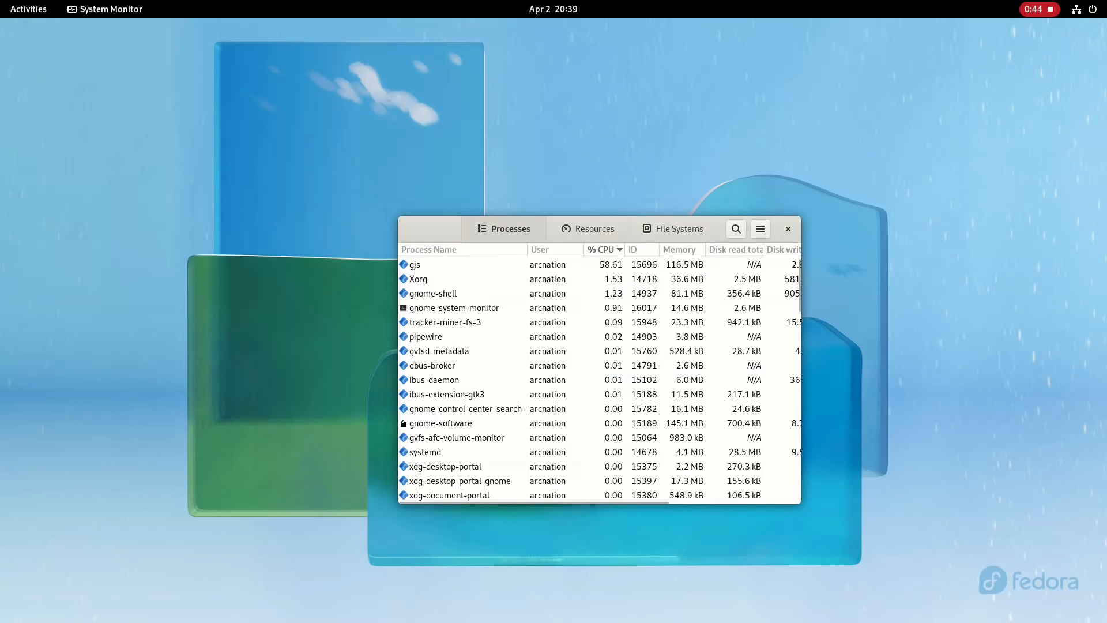
left_click(412, 264)
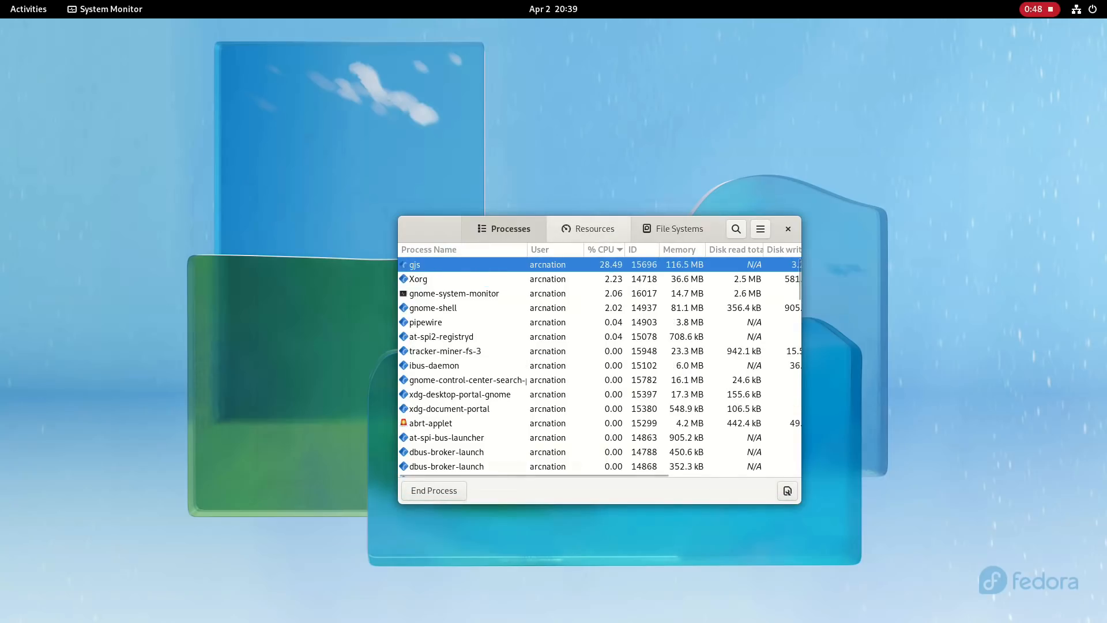
left_click(595, 229)
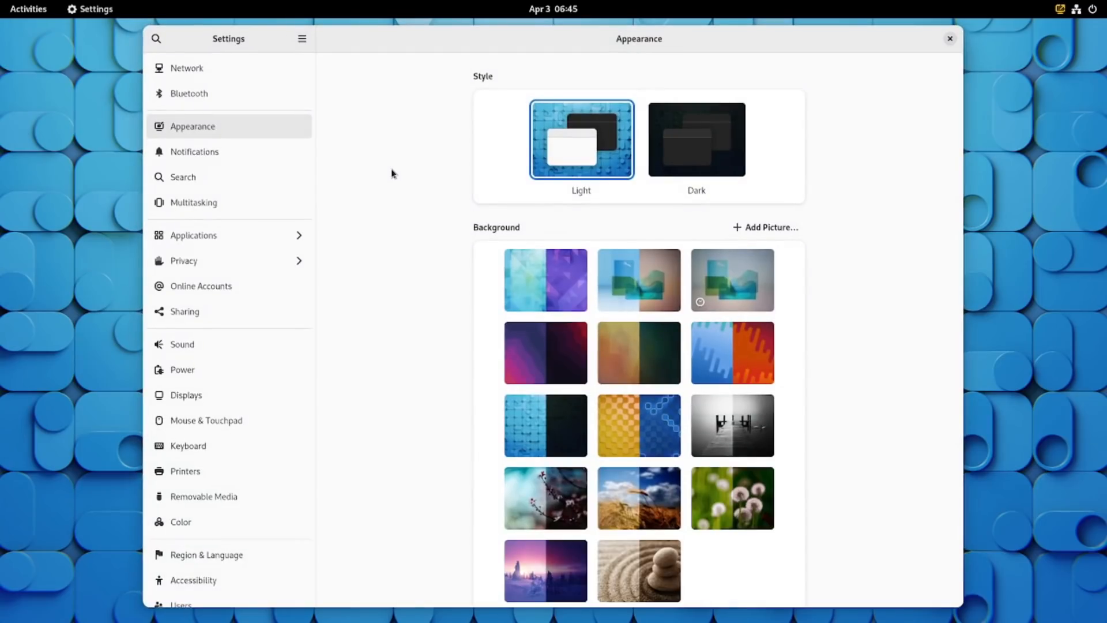
Step: Browse Applications and Bluetooth panels, then return to Appearance with Light style active
left_click(187, 68)
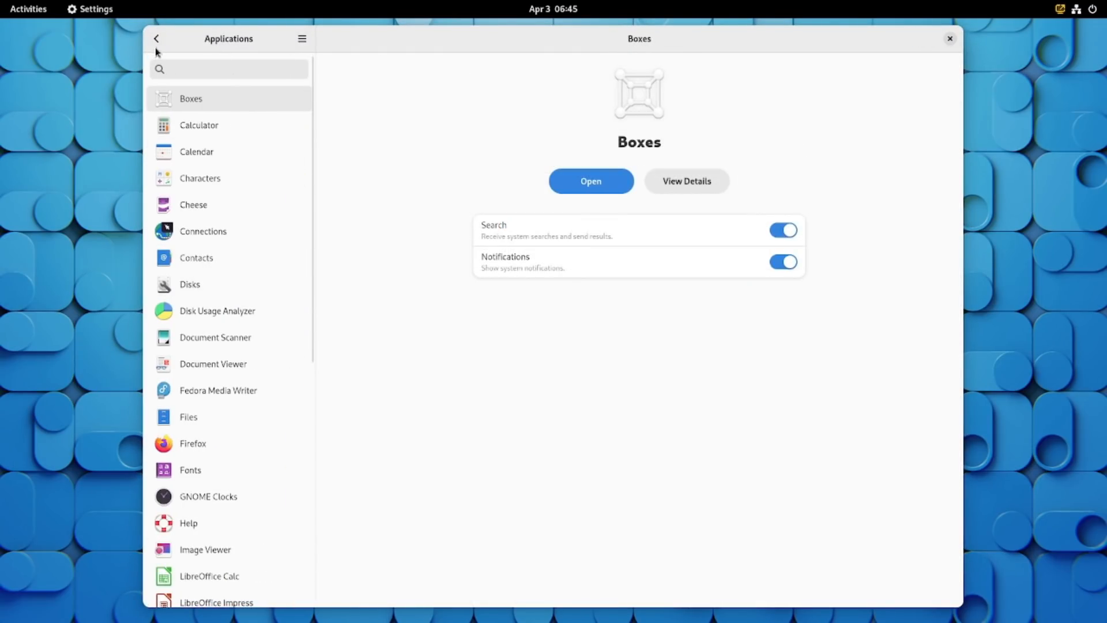
left_click(155, 39)
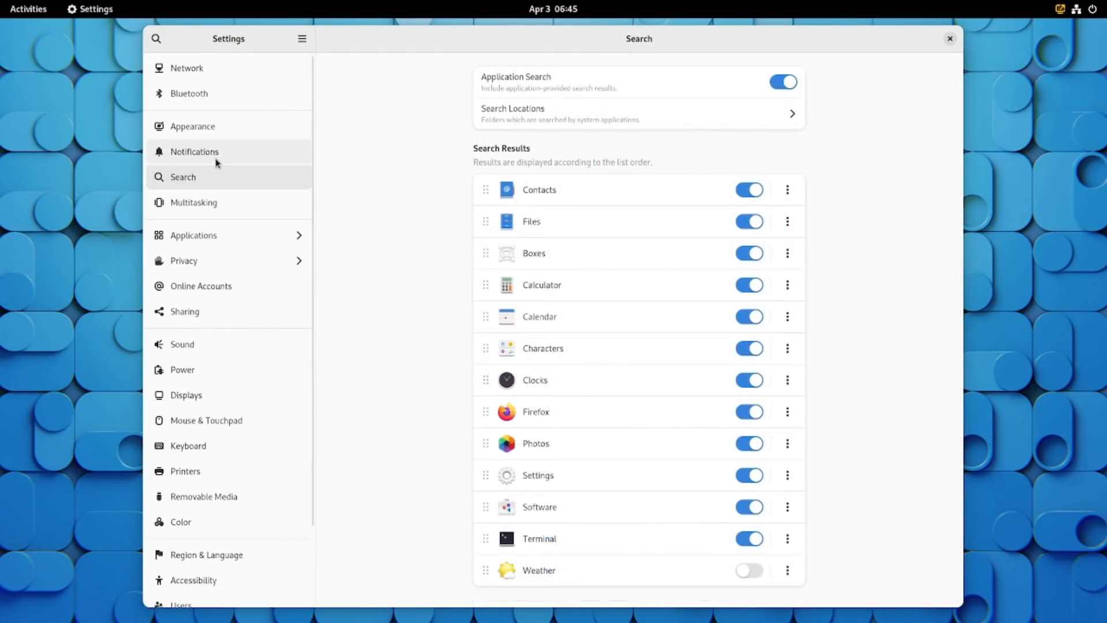
left_click(188, 92)
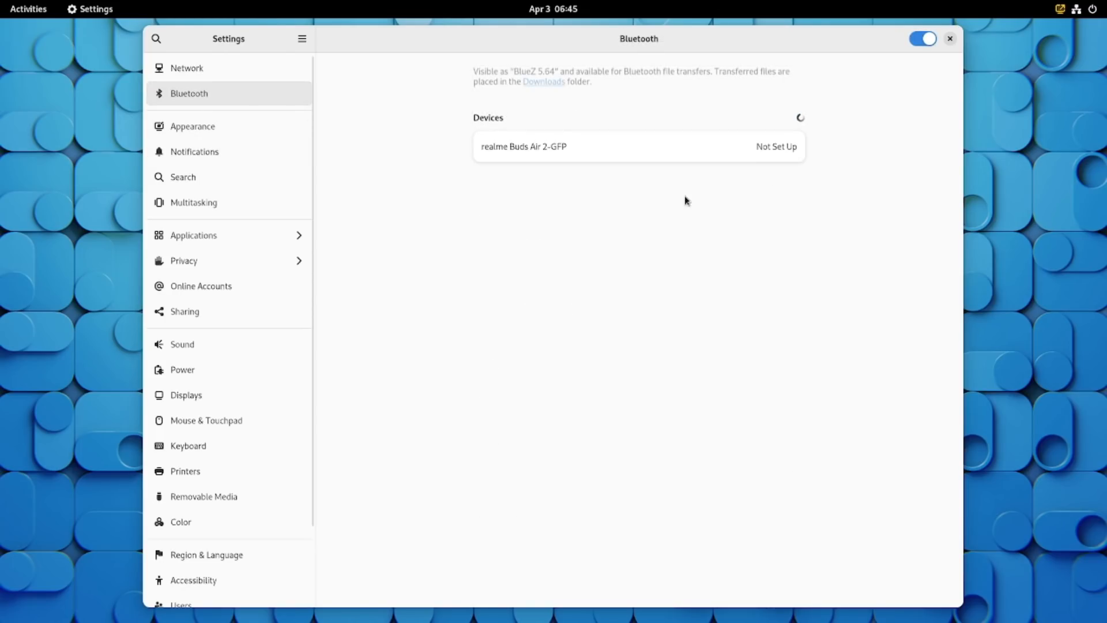
mouse_move(605, 250)
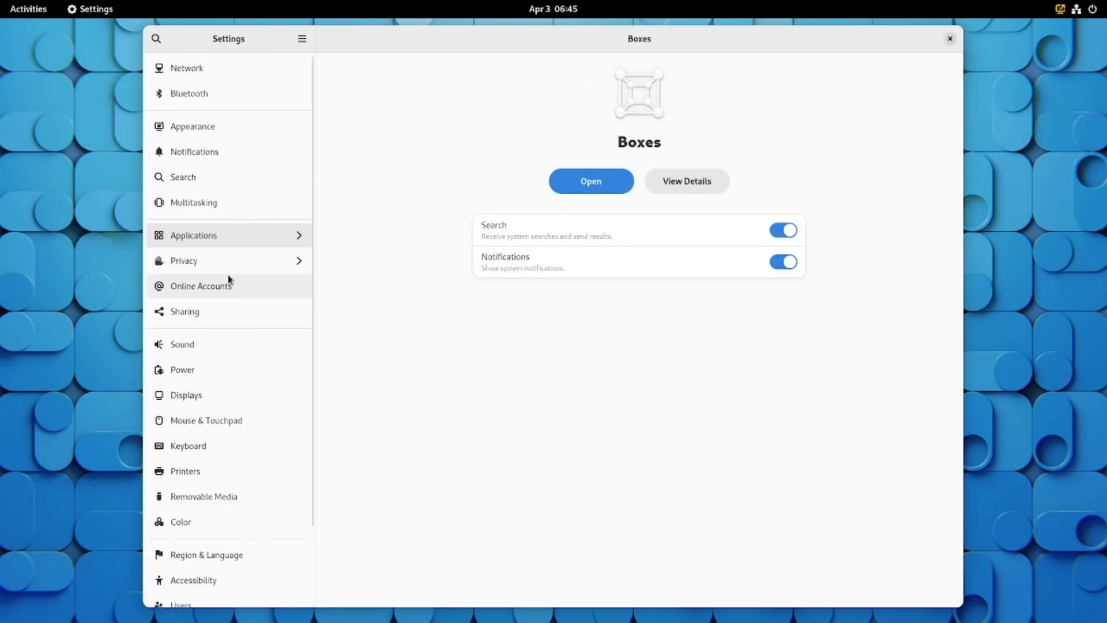
left_click(193, 125)
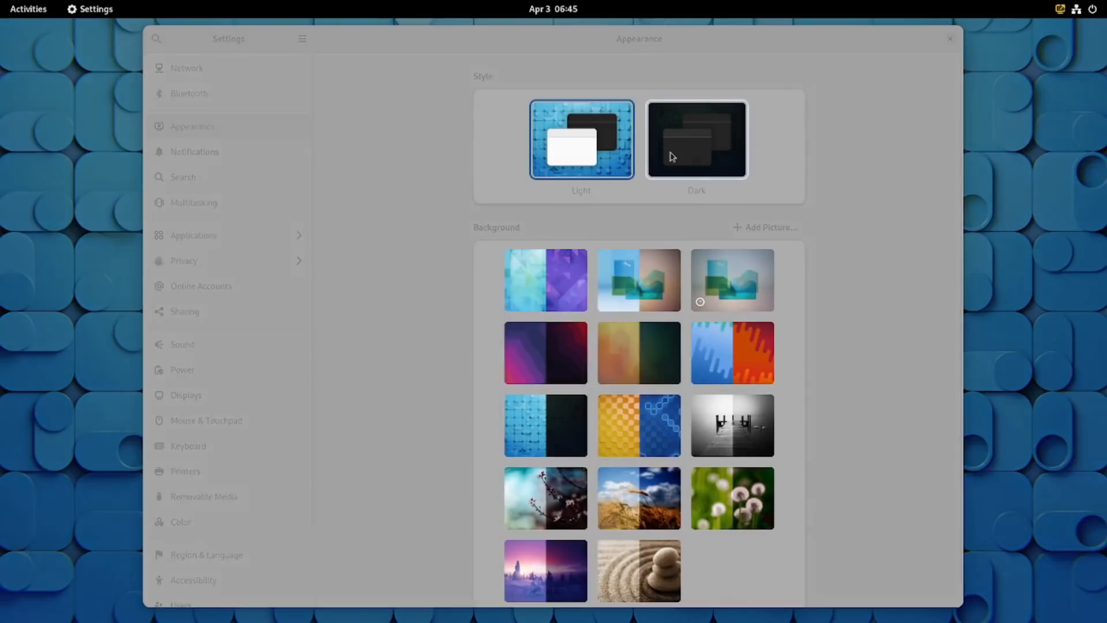